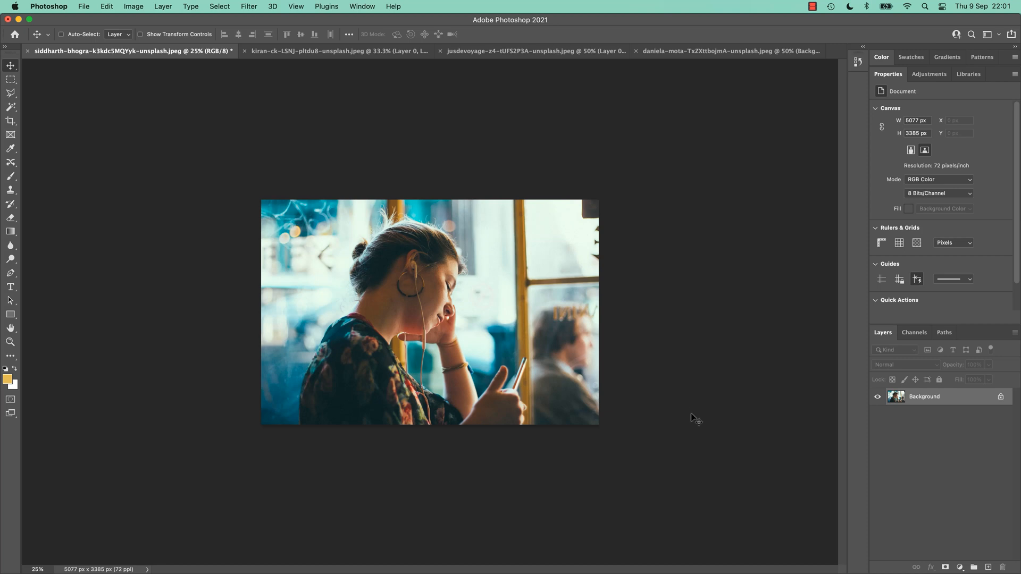
mouse_move(311, 66)
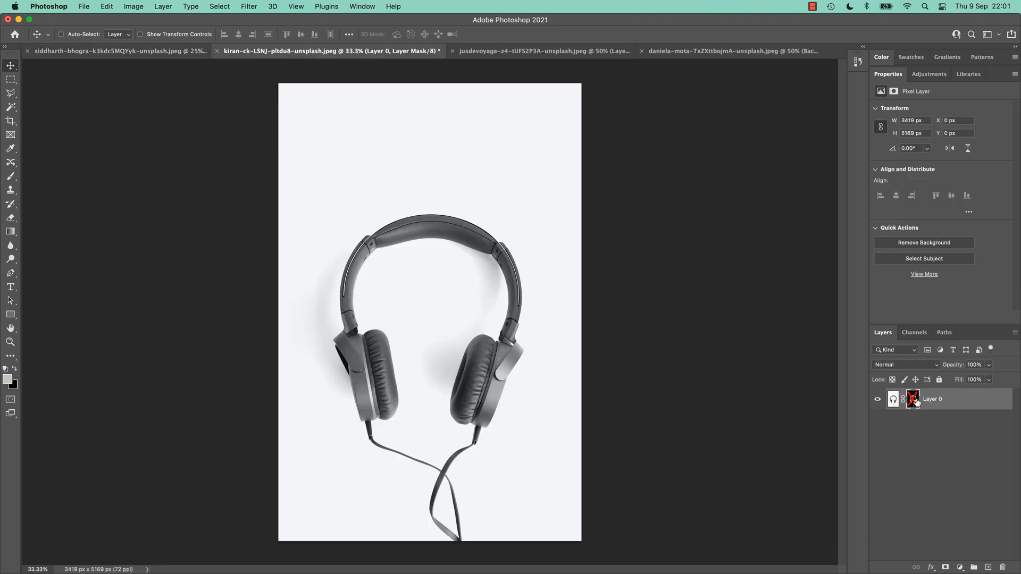
- Review the headphones and seated-man cut-outs, then toggle the woman photo's Background copy layer
click(913, 399)
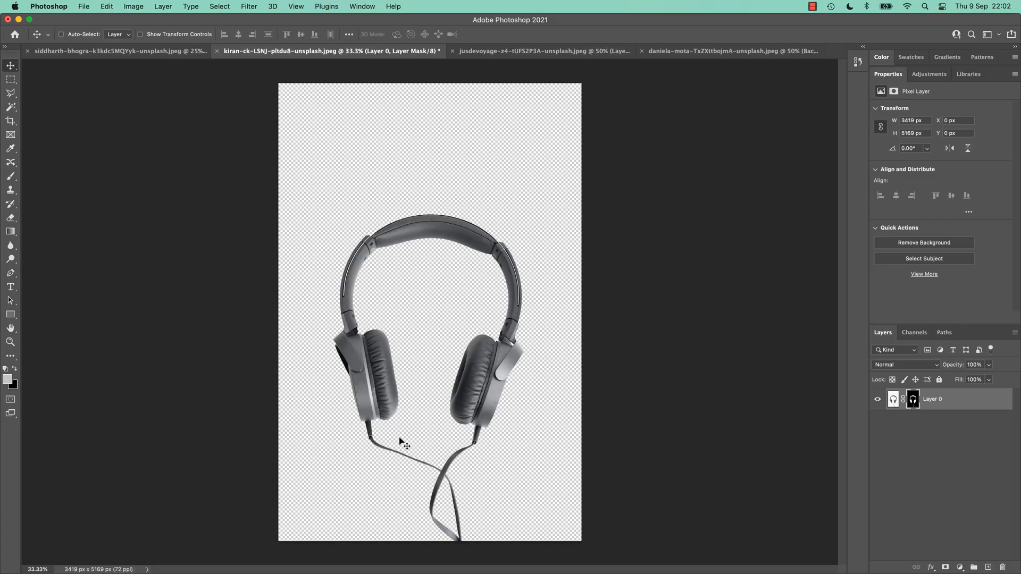
click(526, 51)
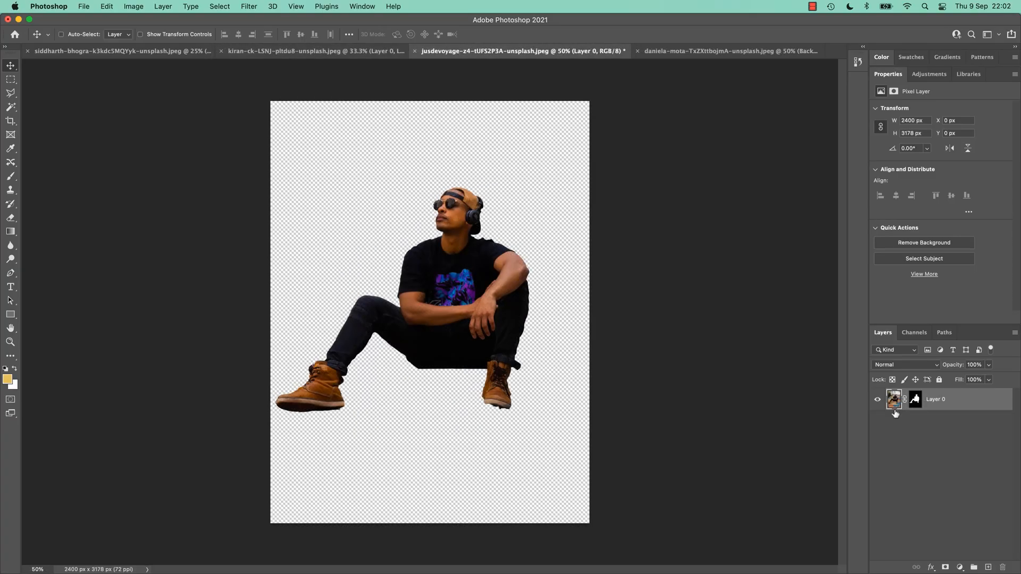
click(709, 50)
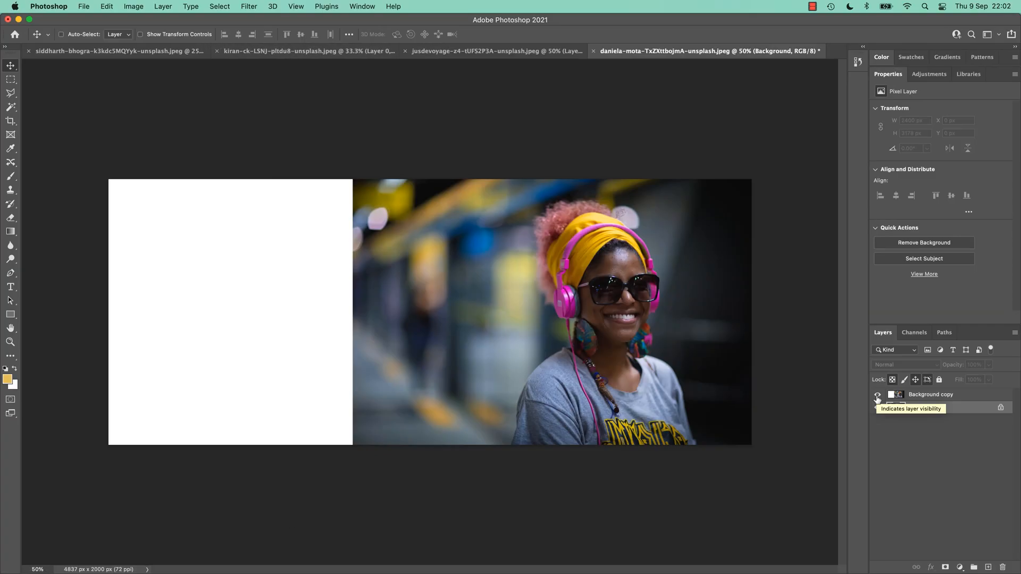
click(877, 407)
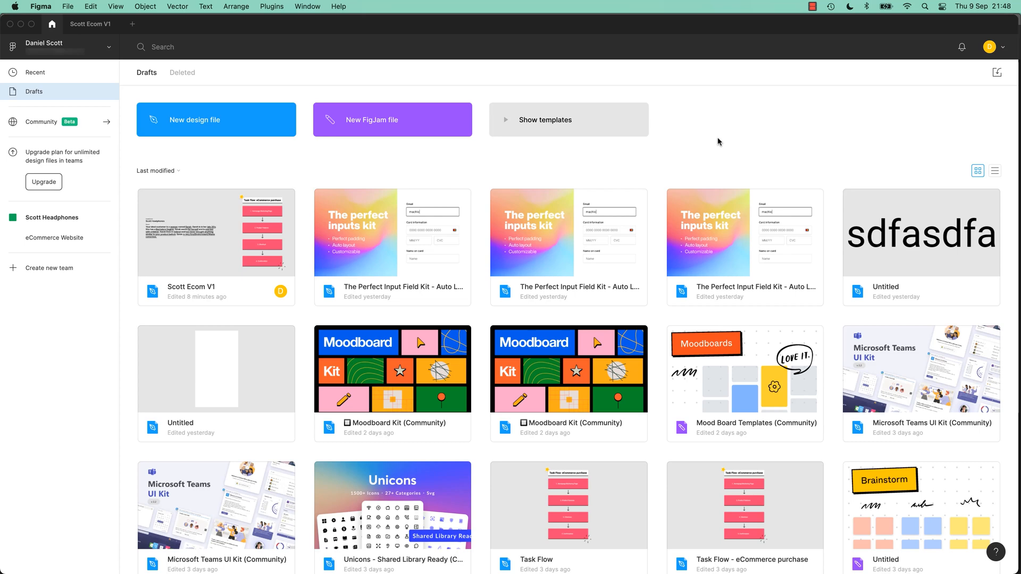
mouse_move(713, 154)
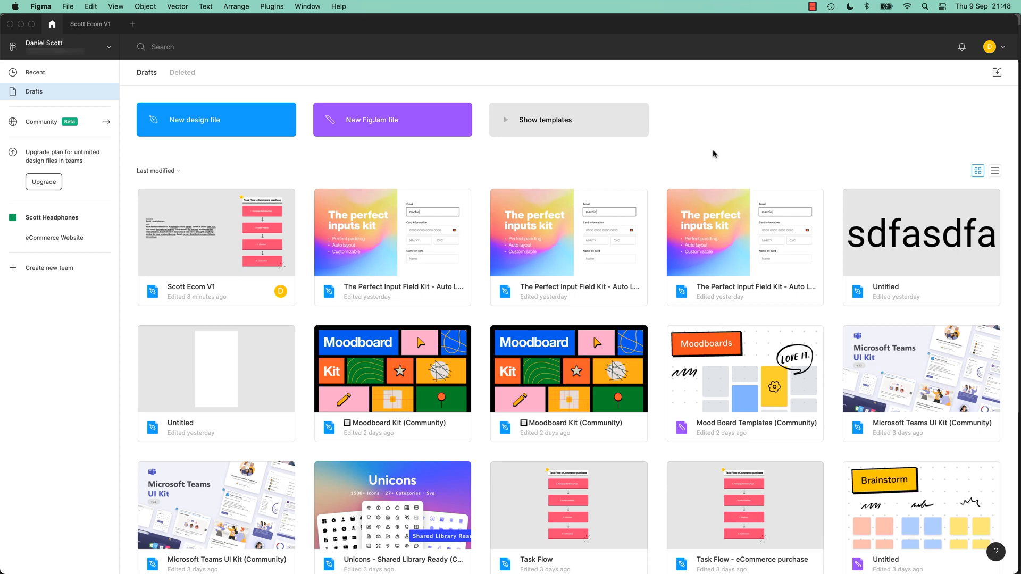
- Open Scott Ecom V1 and try the woman photo's image-fill exposure and contrast adjustments
double_click(216, 231)
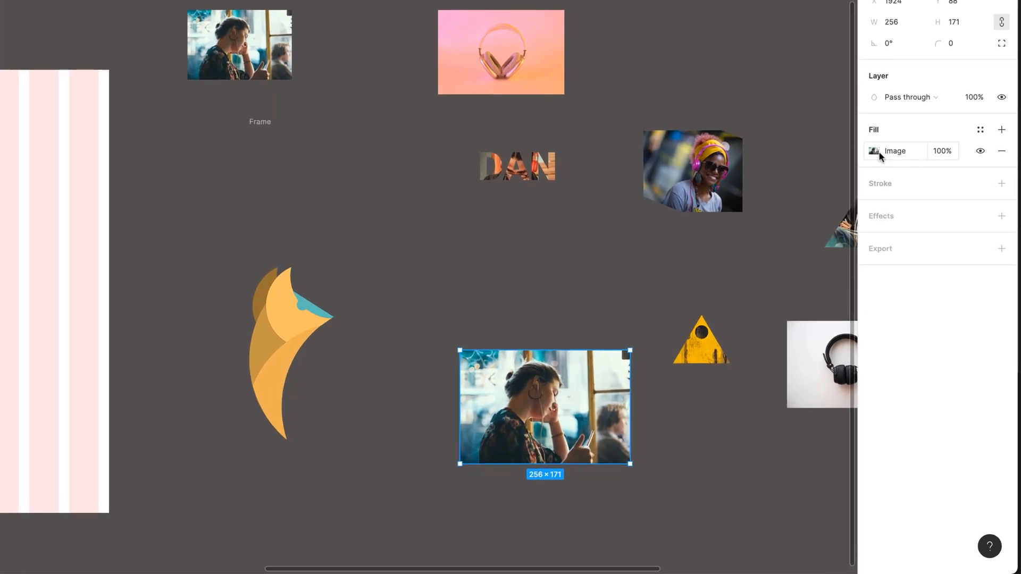
click(877, 150)
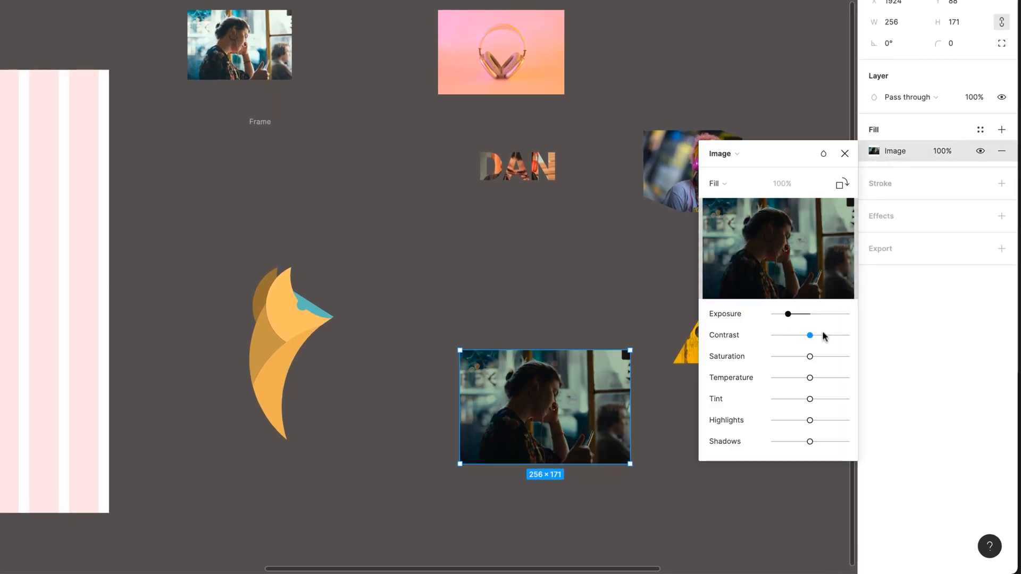
drag(809, 334, 810, 335)
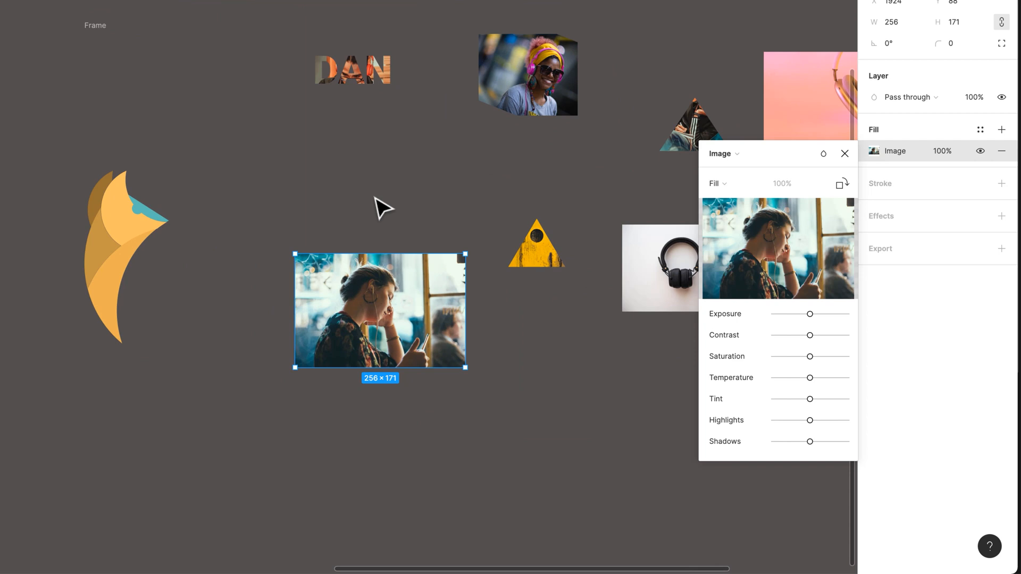
mouse_move(330, 23)
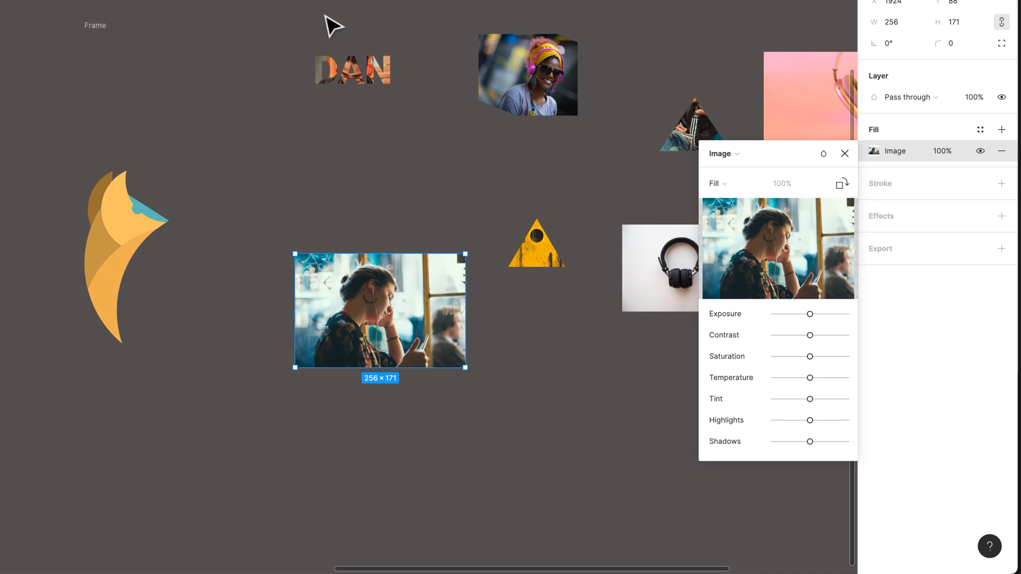
mouse_move(451, 279)
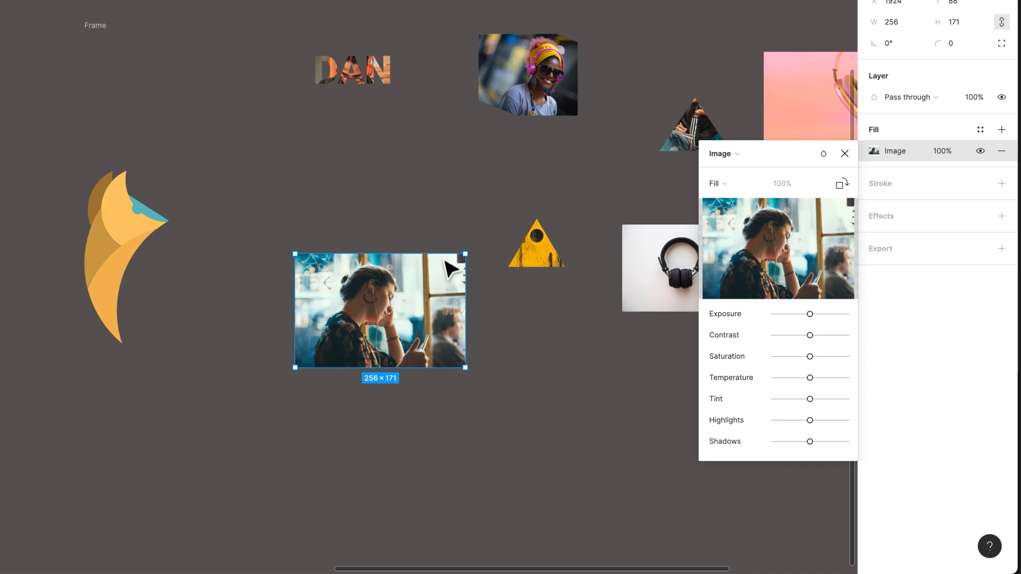
mouse_move(382, 206)
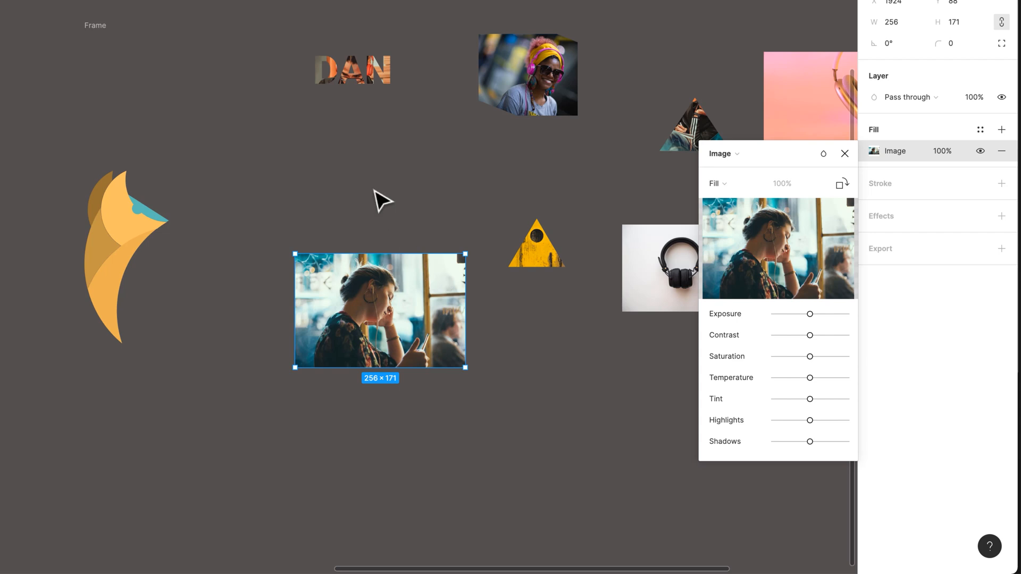
mouse_move(316, 157)
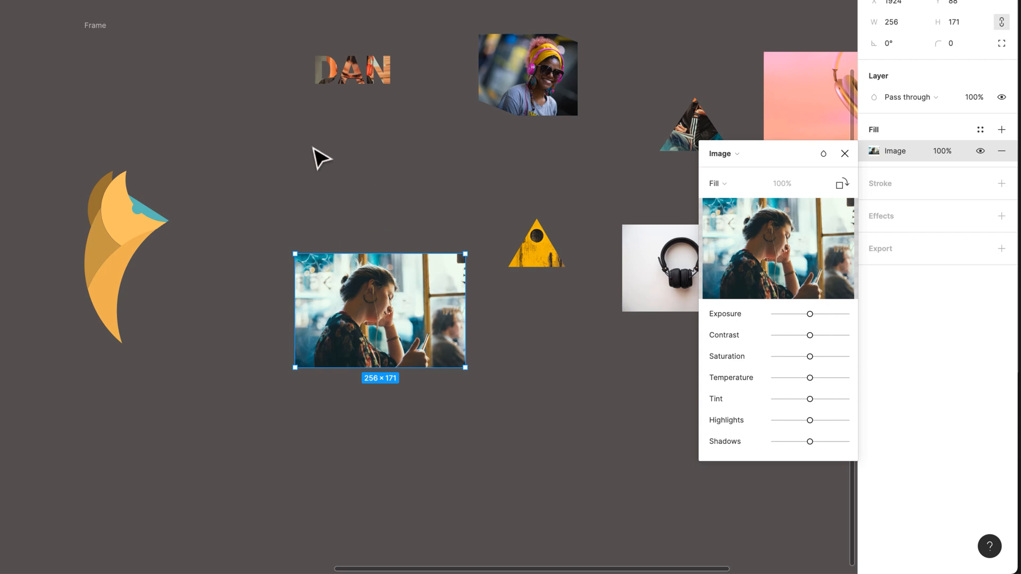
mouse_move(374, 174)
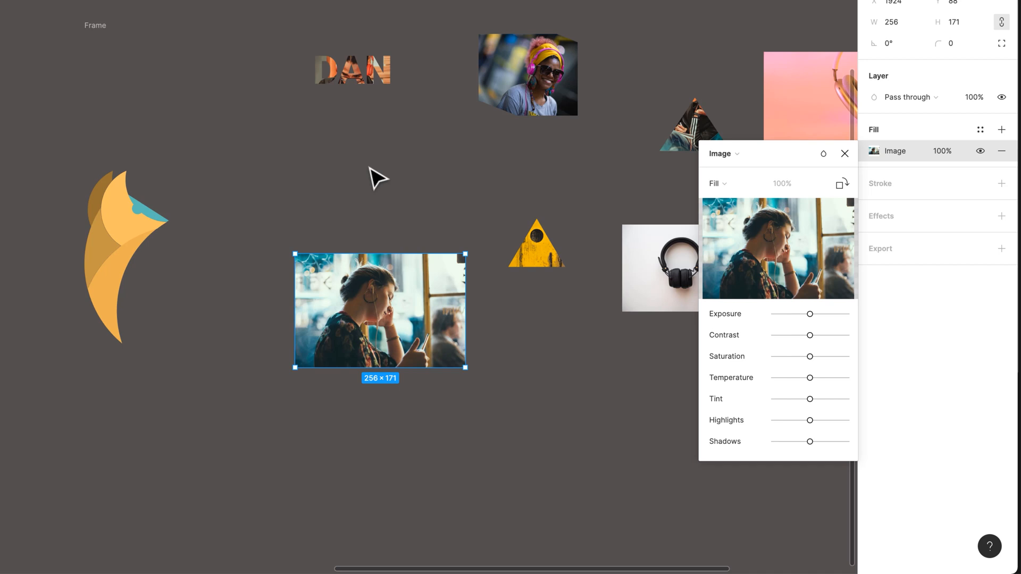
mouse_move(379, 193)
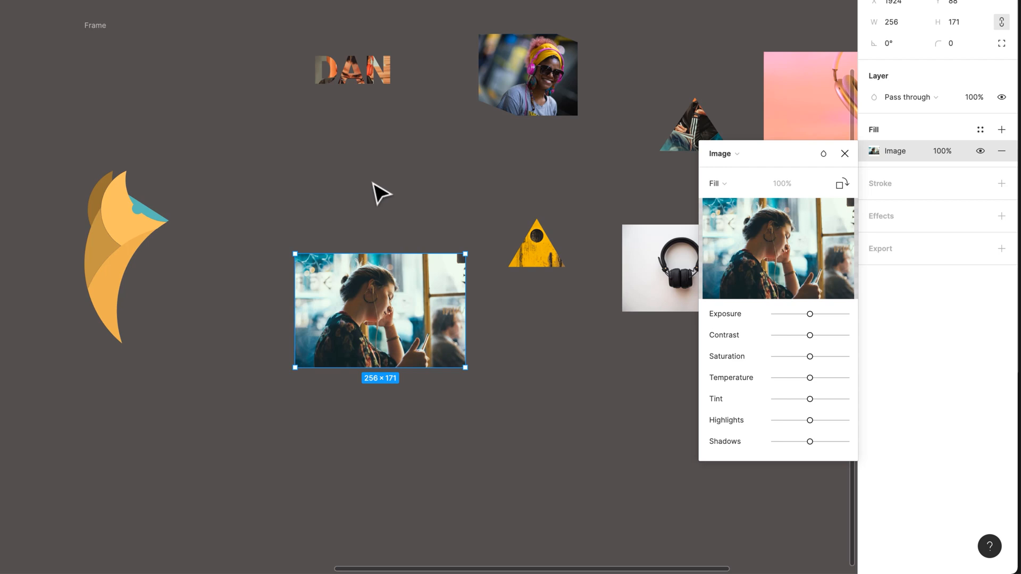
mouse_move(275, 216)
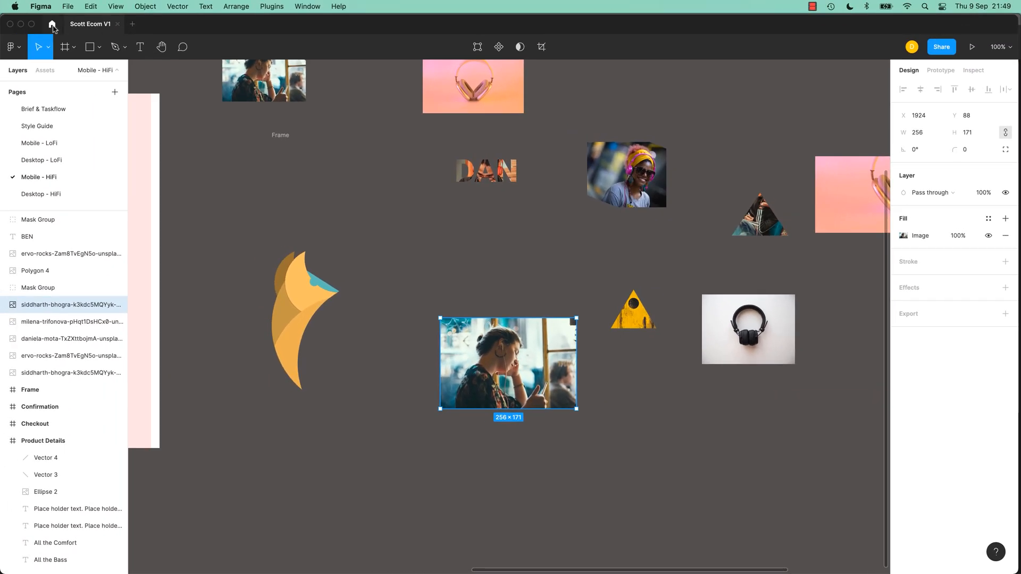
- From Figma's home, attempt importing the Promotional Images .psd file
click(51, 24)
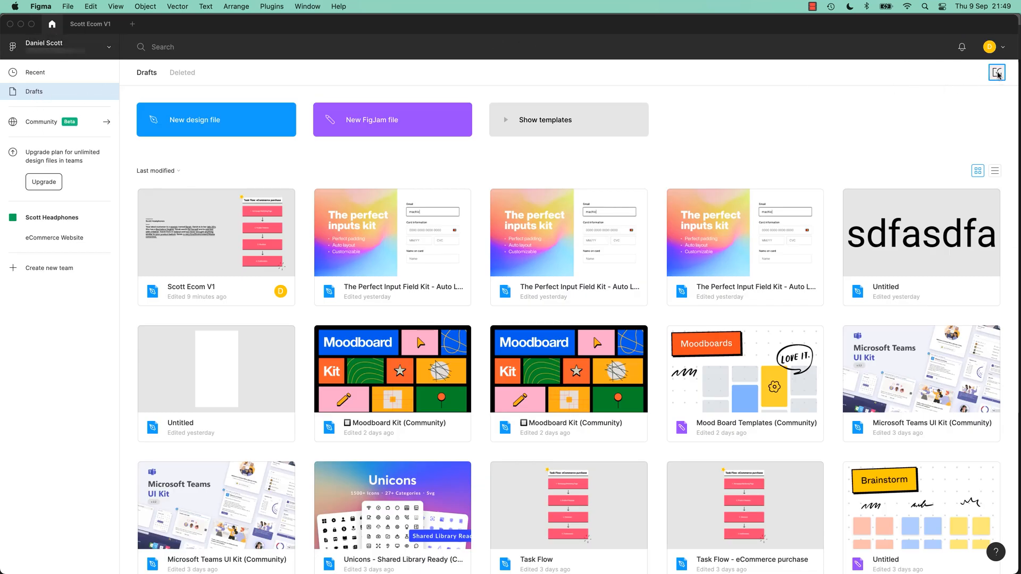
click(997, 72)
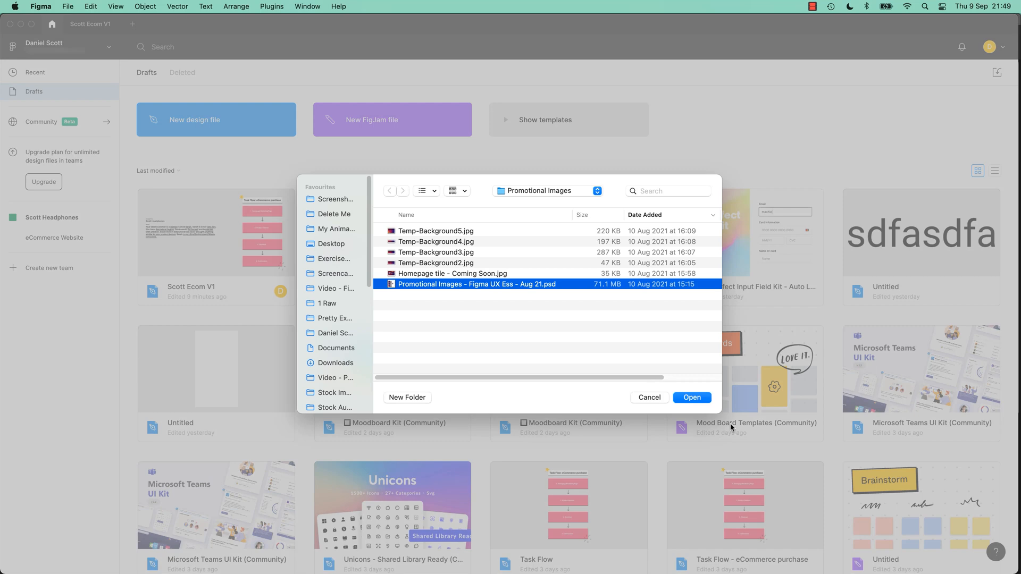
click(692, 398)
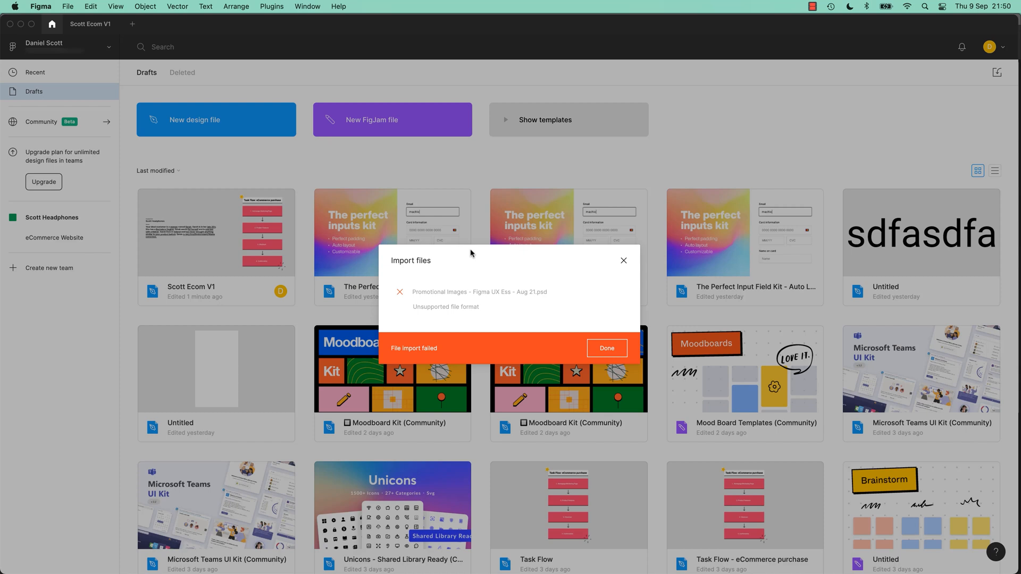
mouse_move(468, 266)
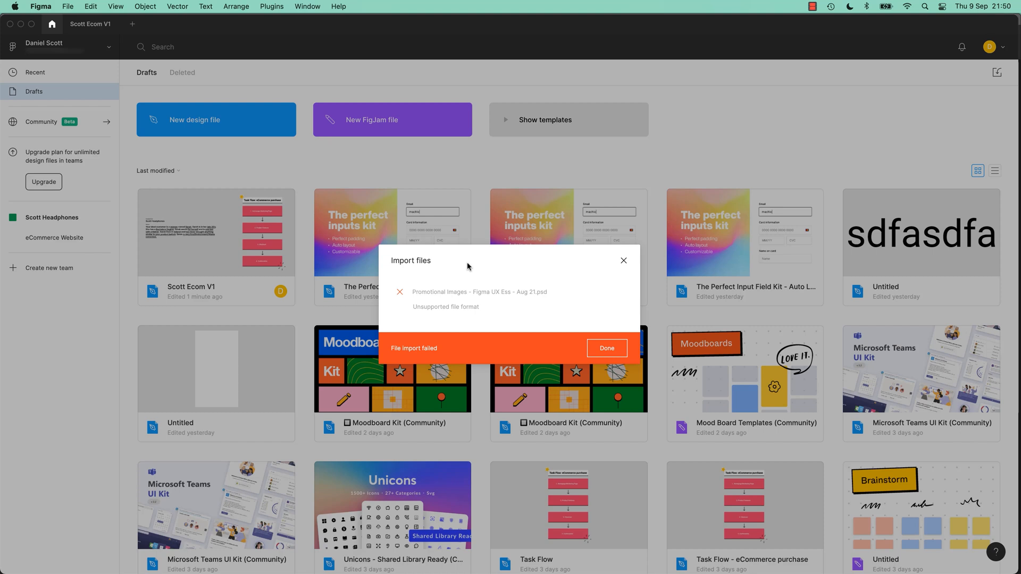
mouse_move(436, 295)
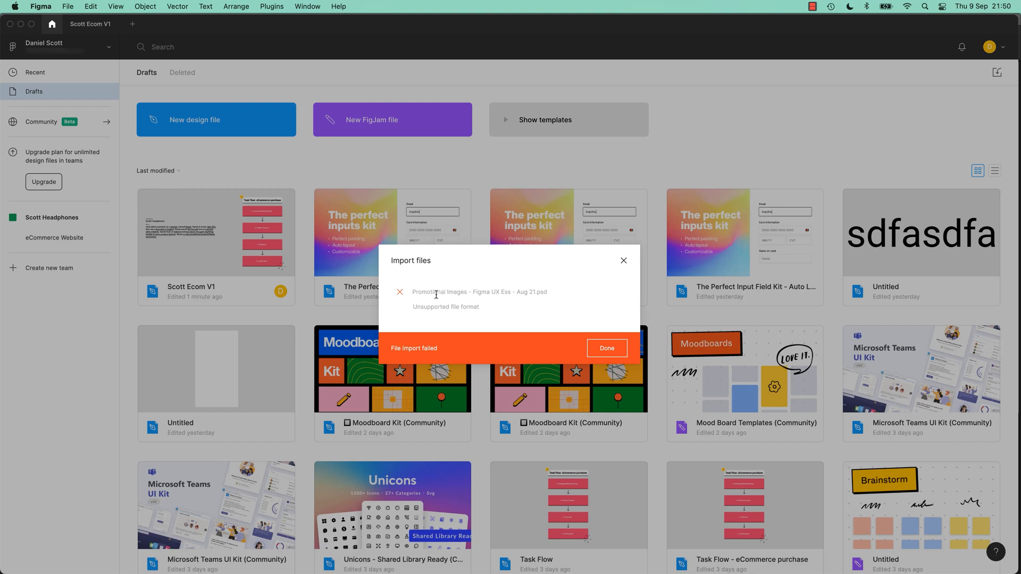
mouse_move(434, 300)
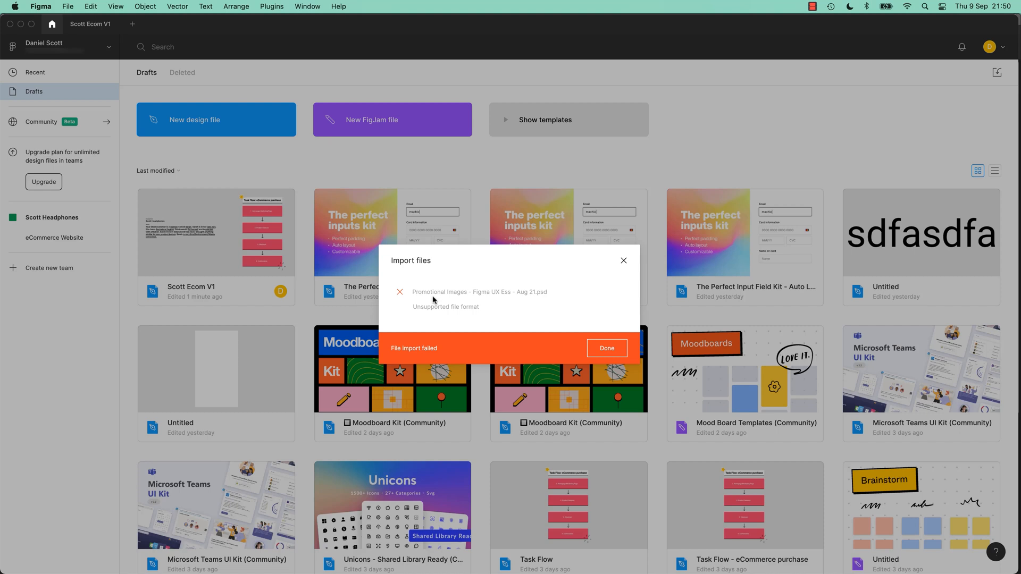
mouse_move(454, 268)
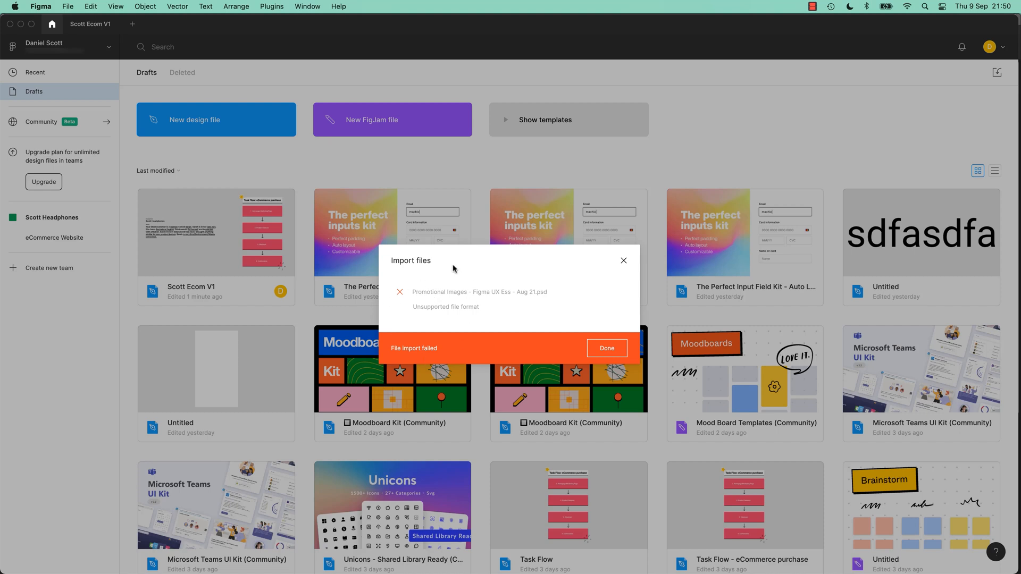
mouse_move(491, 312)
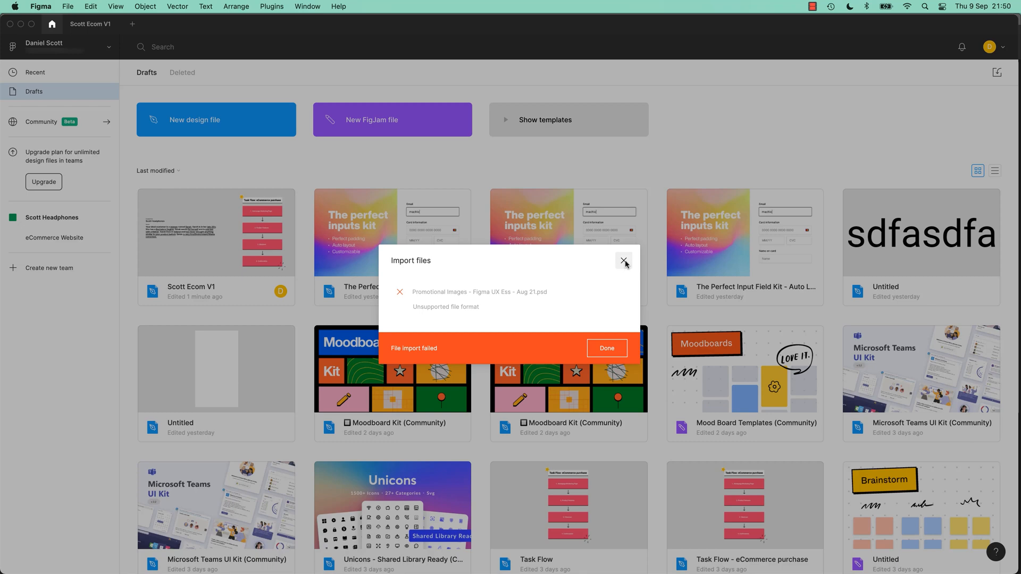
- Close the failed Import files notice
click(624, 261)
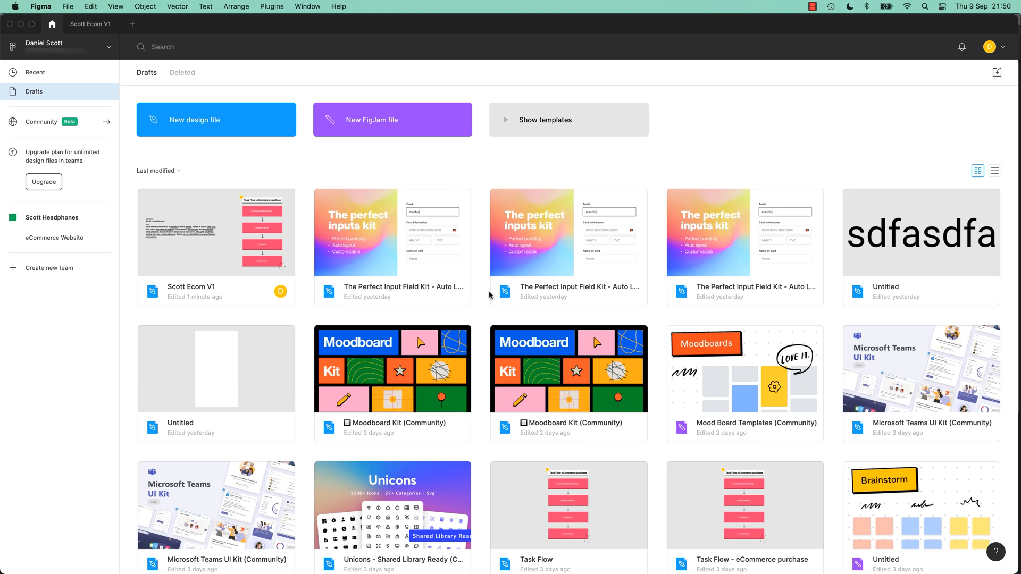
mouse_move(482, 299)
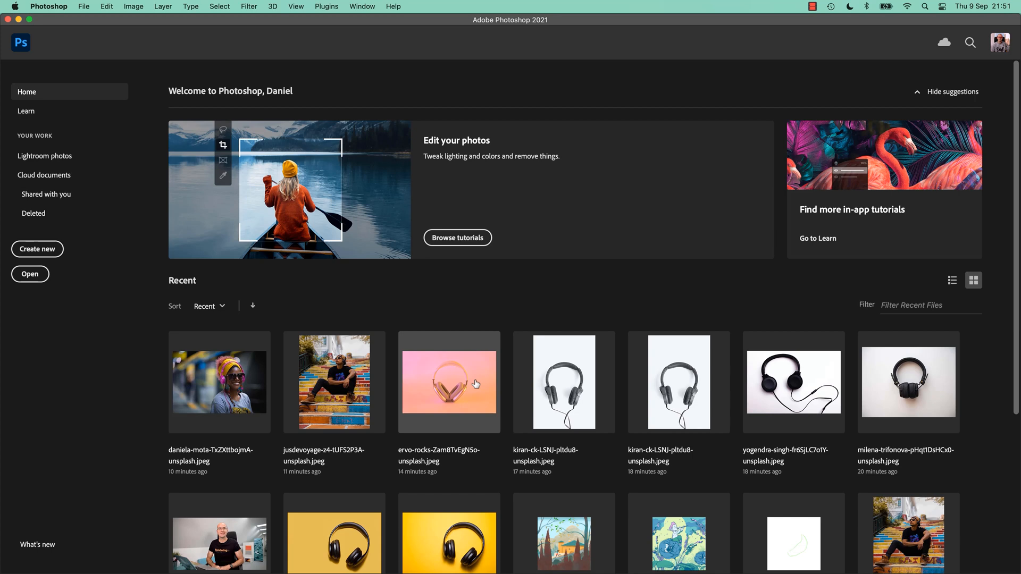
mouse_move(501, 302)
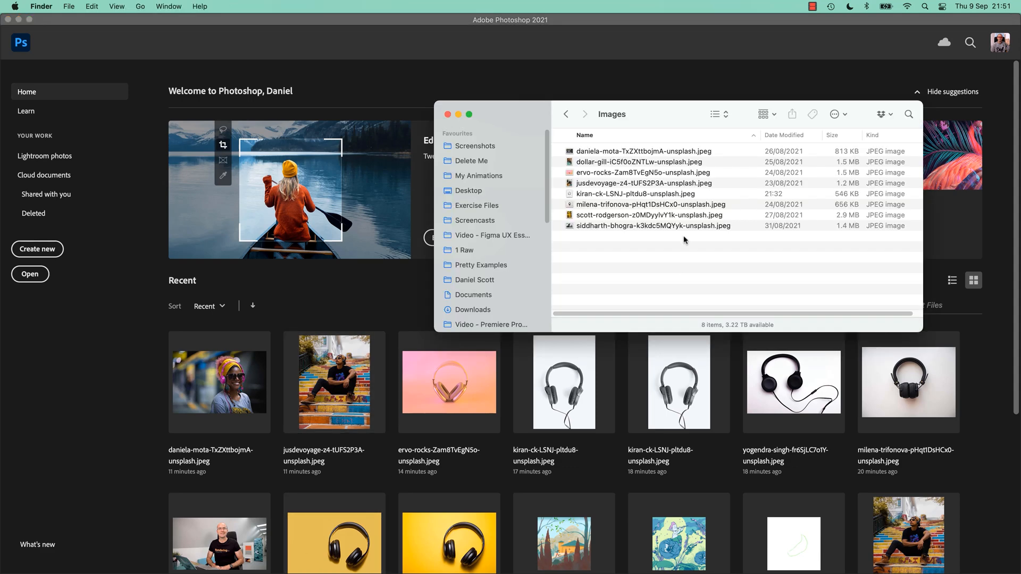
- Open siddharth-bhogra-k3kdc5MQYyk-unsplash.jpeg from the Images folder in Photoshop
click(653, 226)
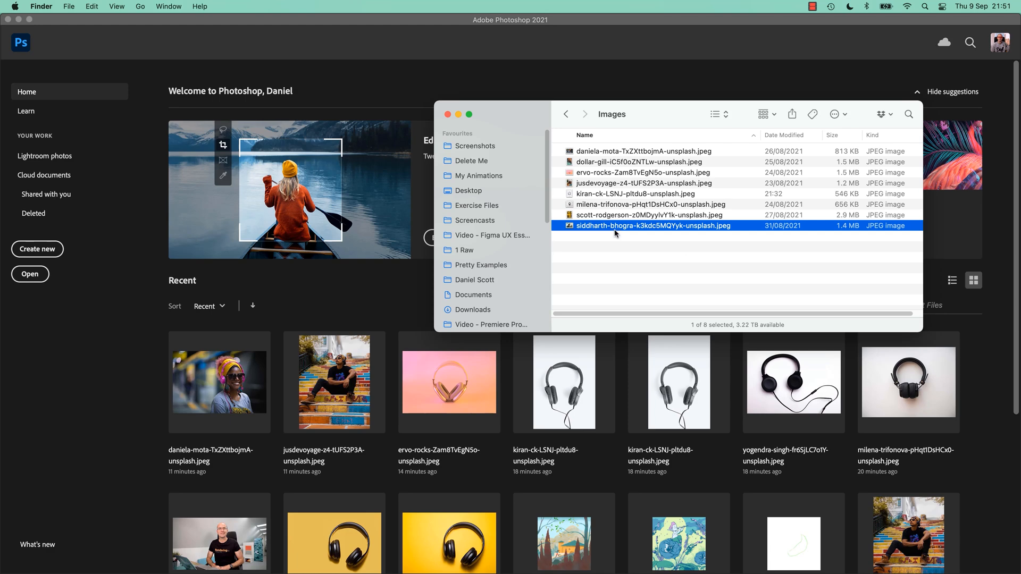
mouse_move(740, 251)
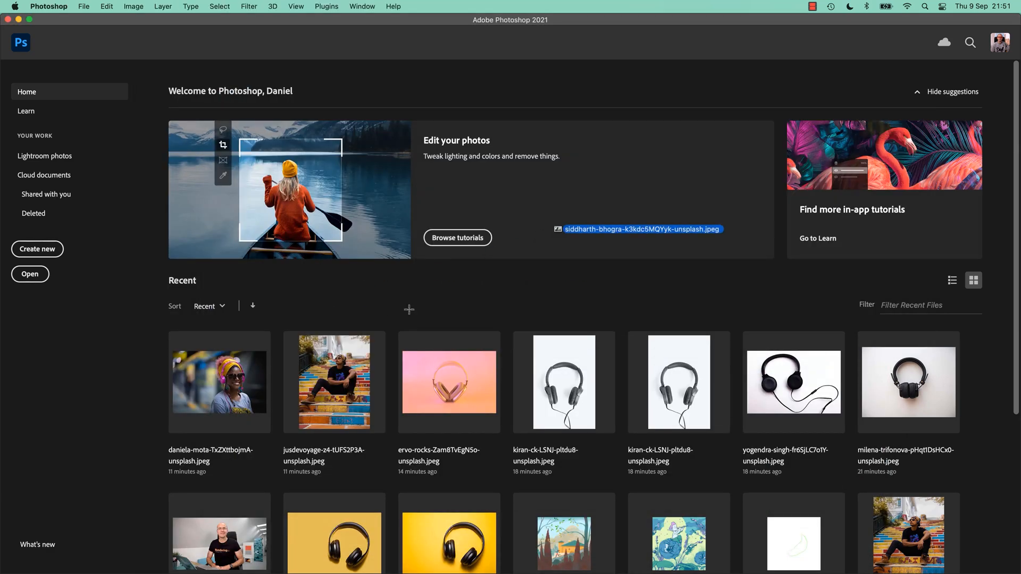
double_click(642, 229)
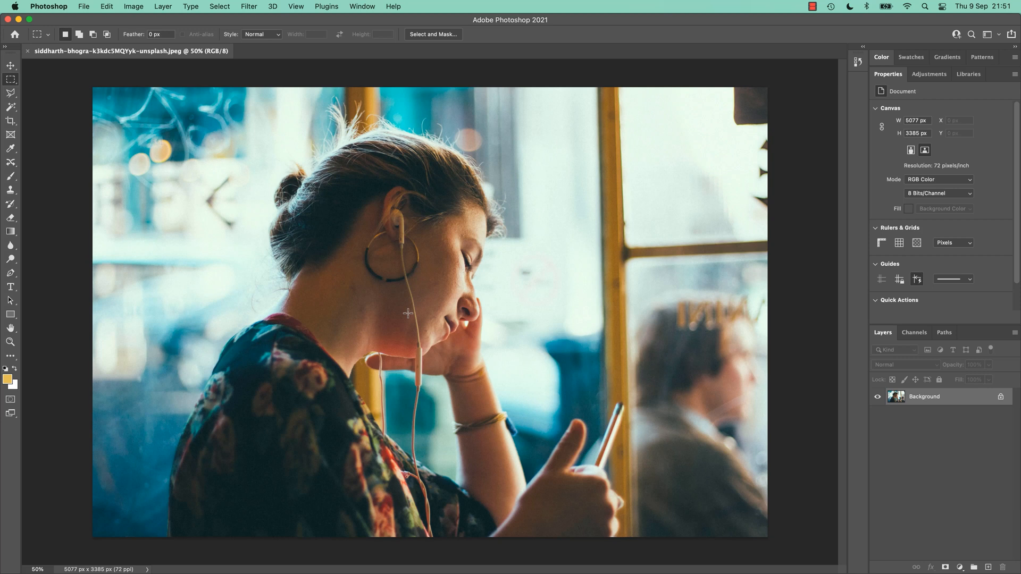
- In Export As, set width 500, format JPG and quality 60%
click(7, 66)
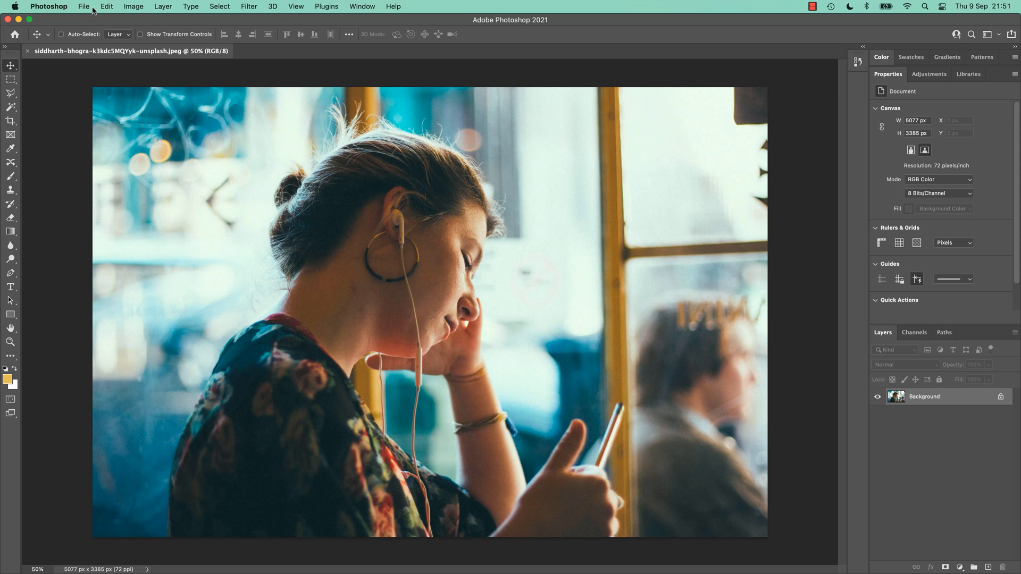
click(82, 6)
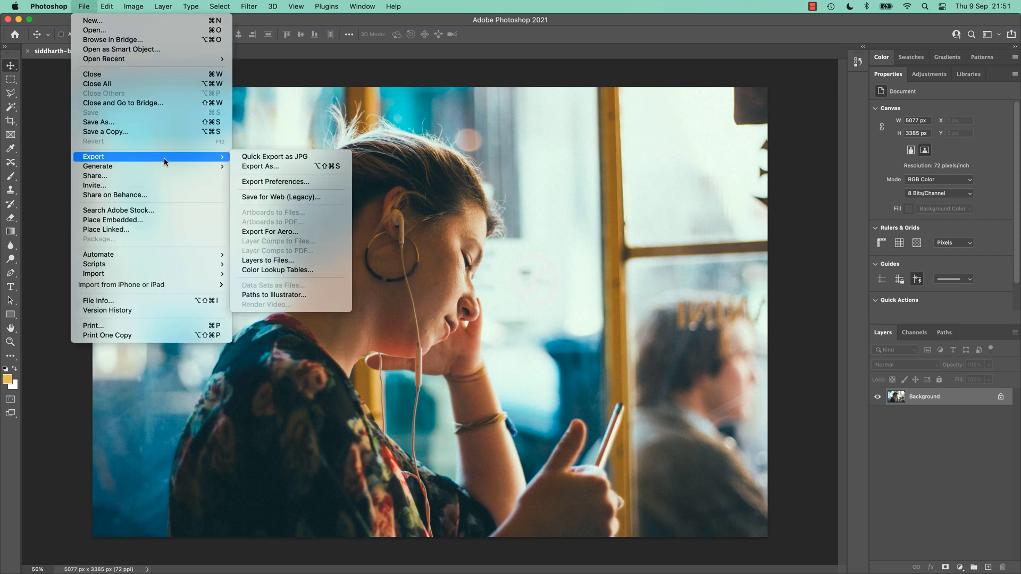
mouse_move(260, 170)
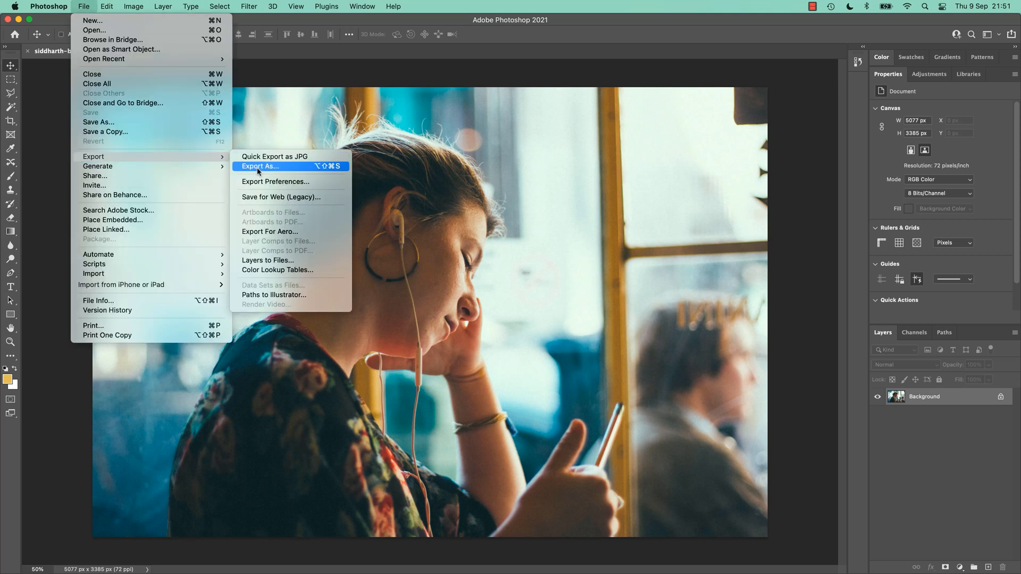
click(260, 166)
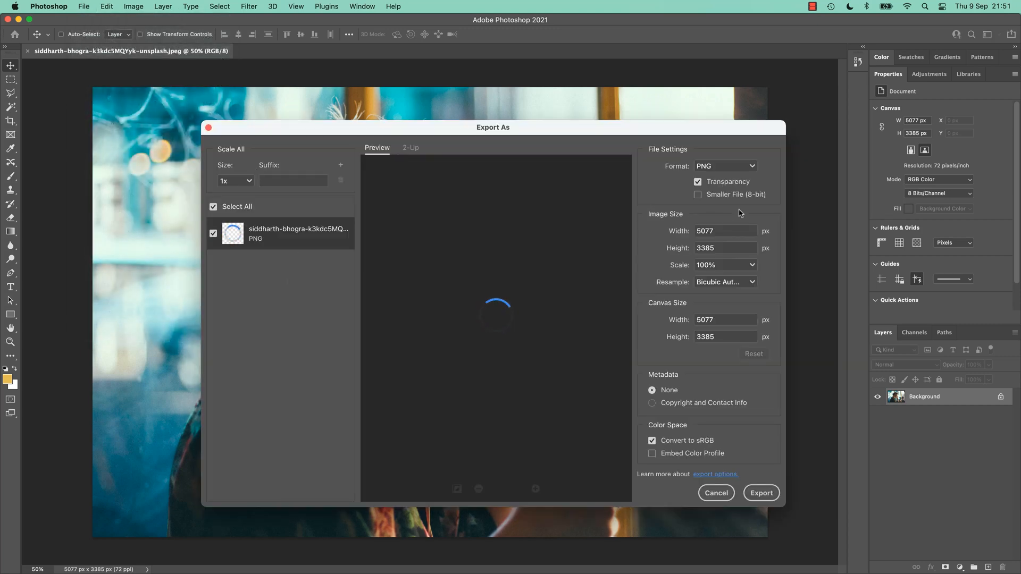
click(721, 230)
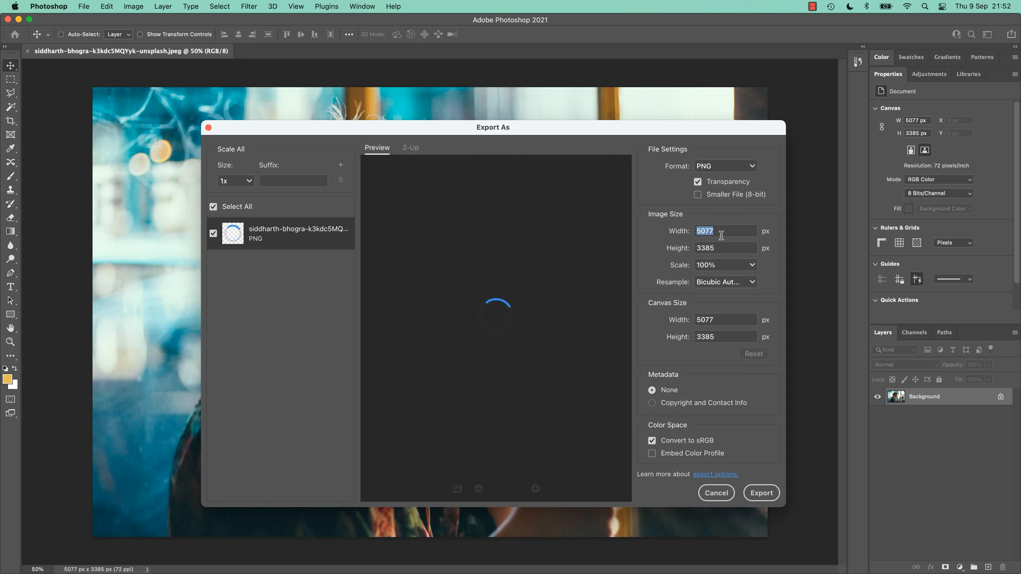
text(500)
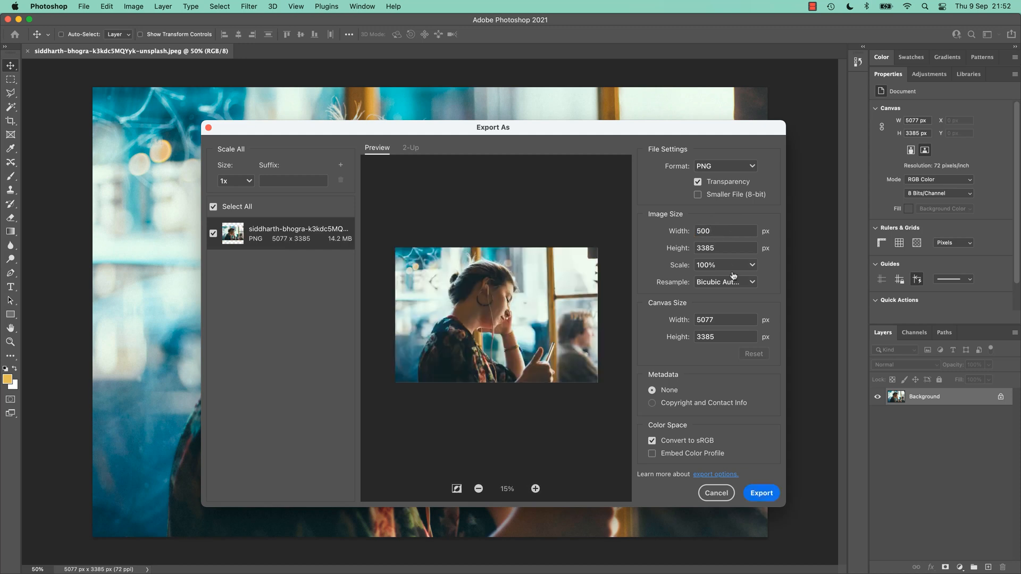
click(724, 166)
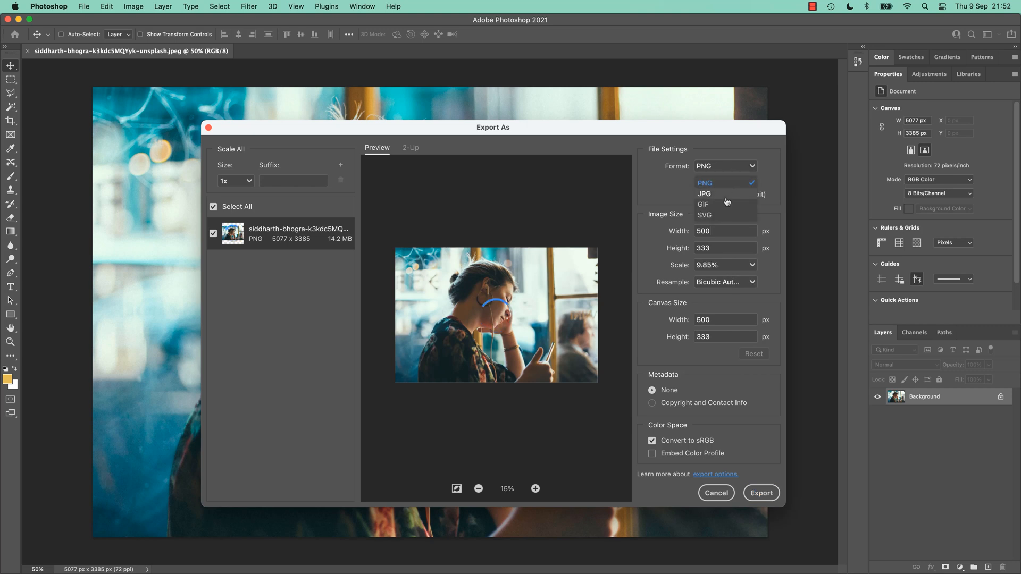
click(704, 193)
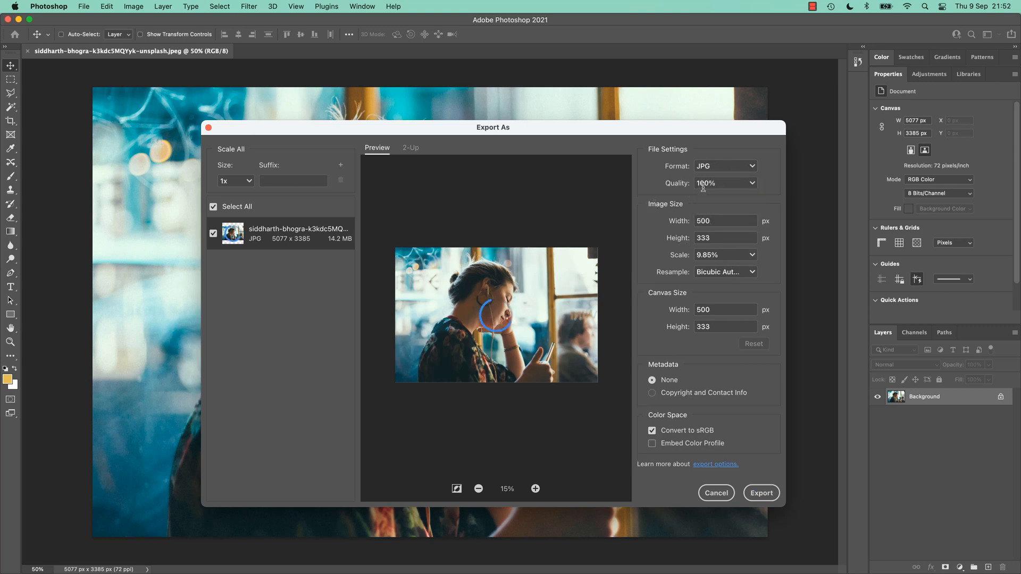
text(60)
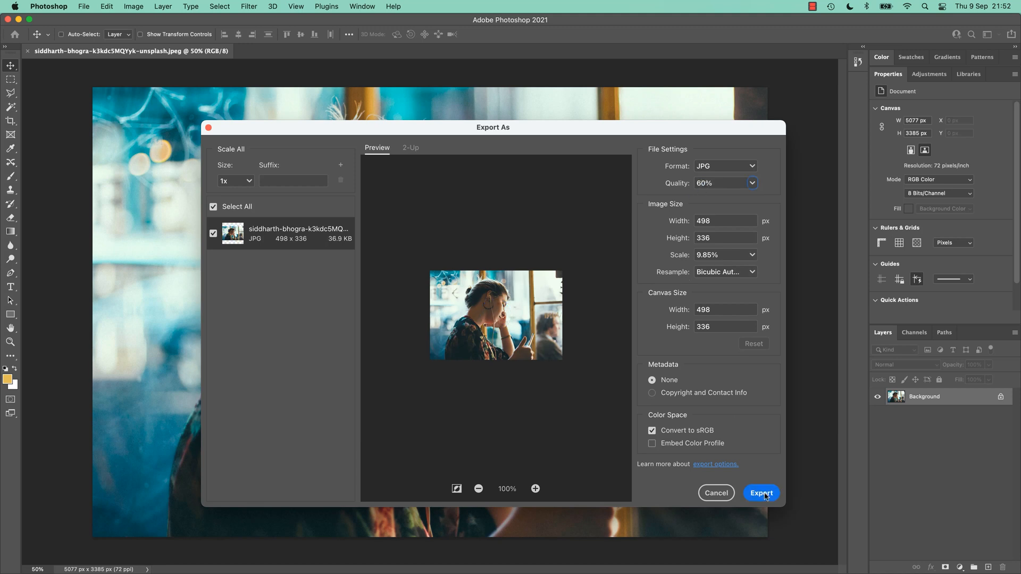
- Export the JPG and save it to the Desktop
click(761, 493)
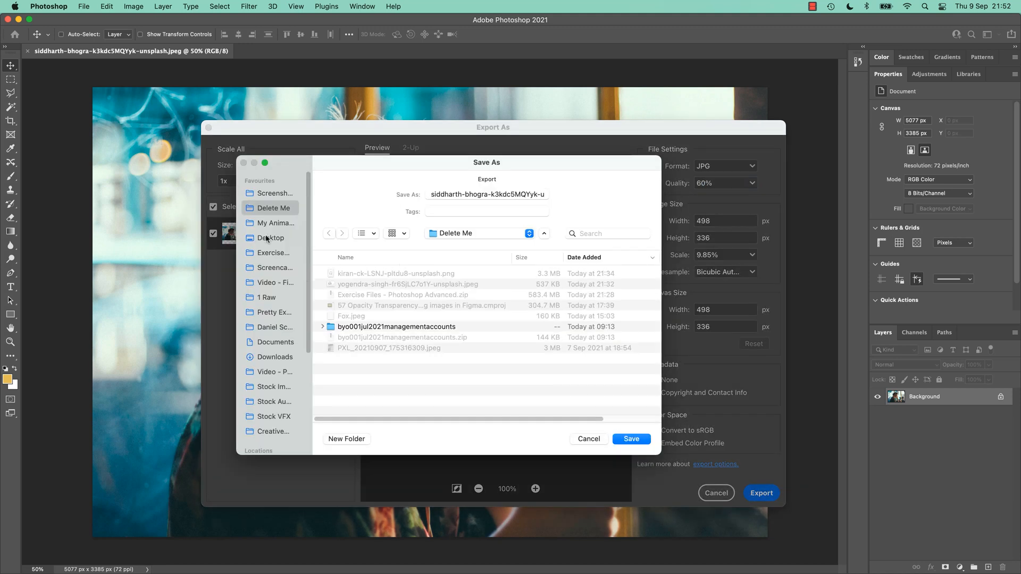
click(269, 237)
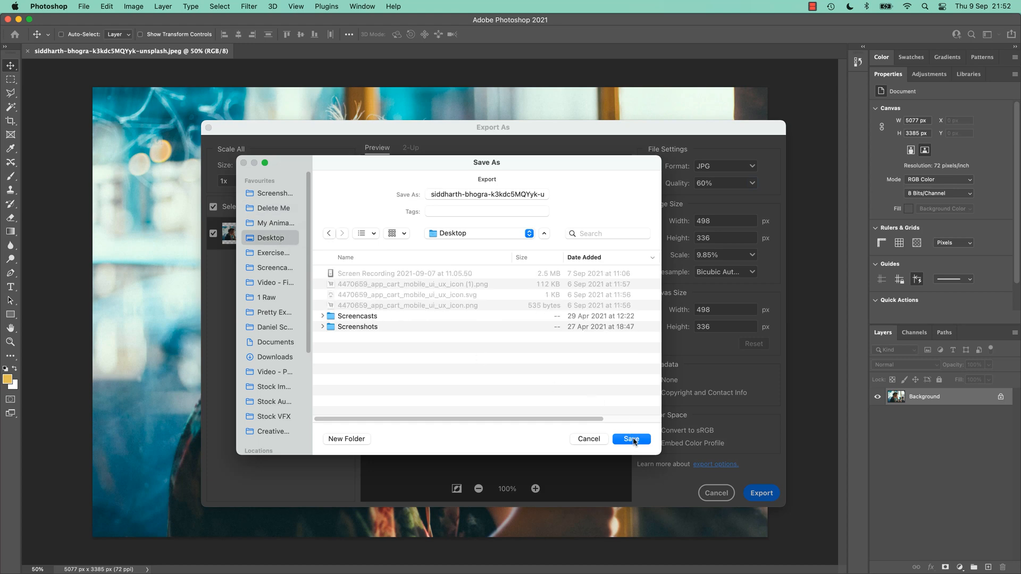
click(631, 438)
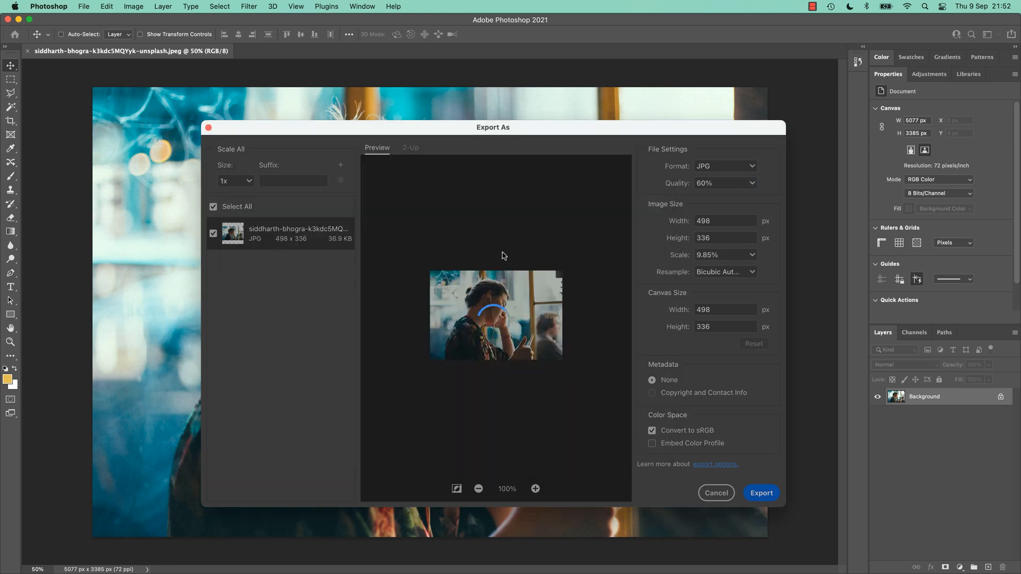
- Select the exported earphones JPG on the Desktop in Finder to confirm its 38 KB size
click(715, 493)
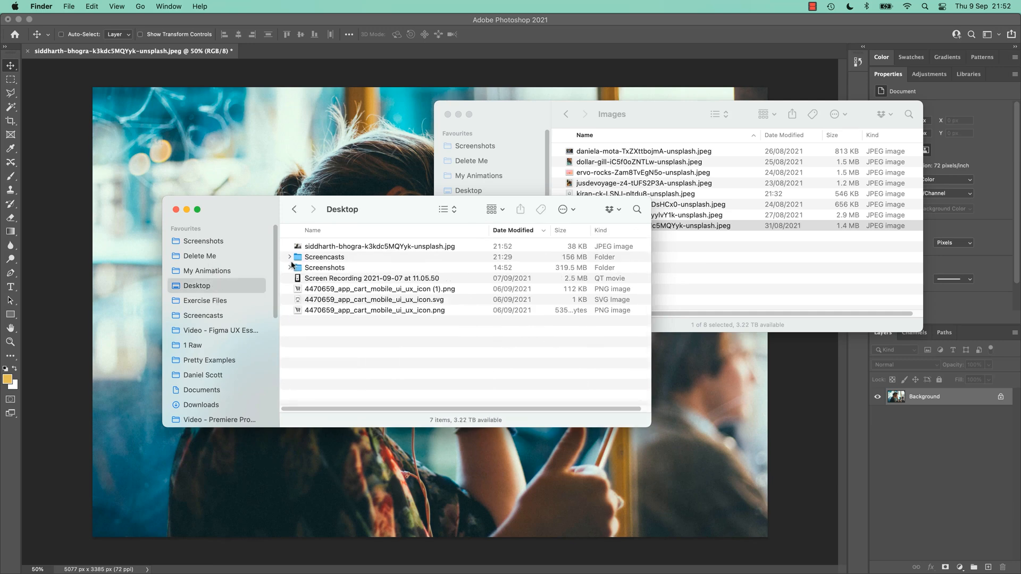
click(374, 247)
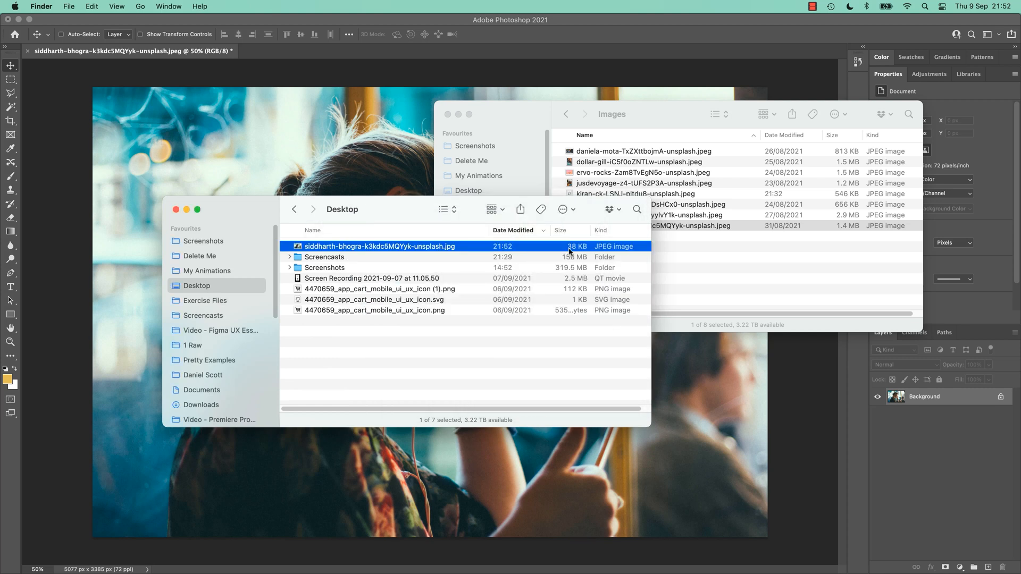
mouse_move(564, 249)
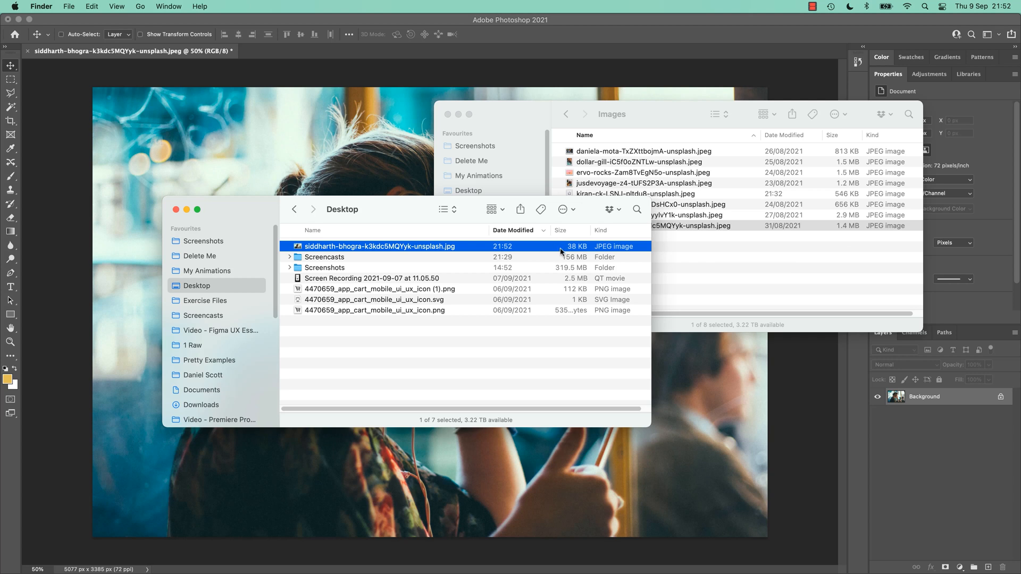
mouse_move(799, 262)
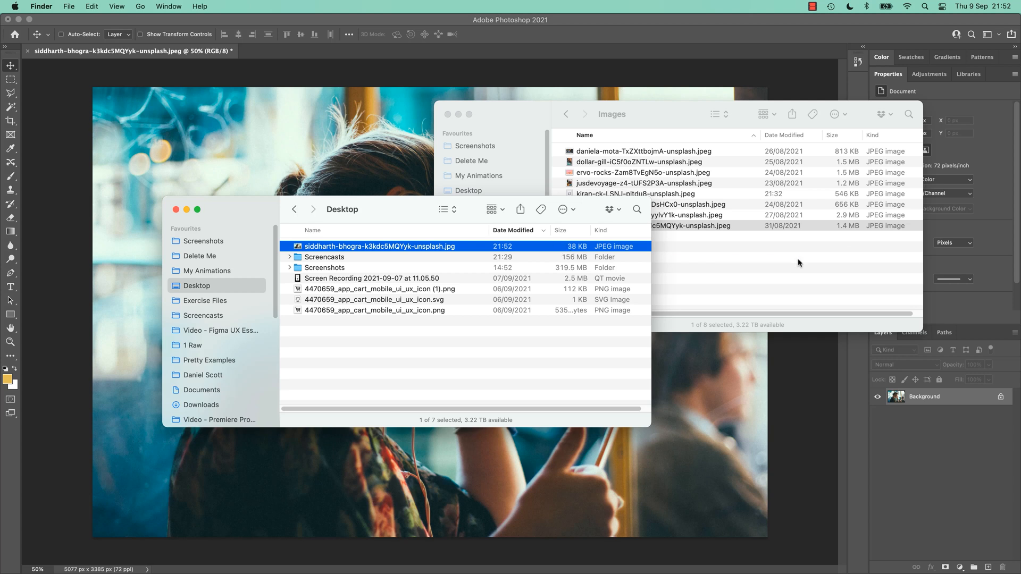
mouse_move(813, 286)
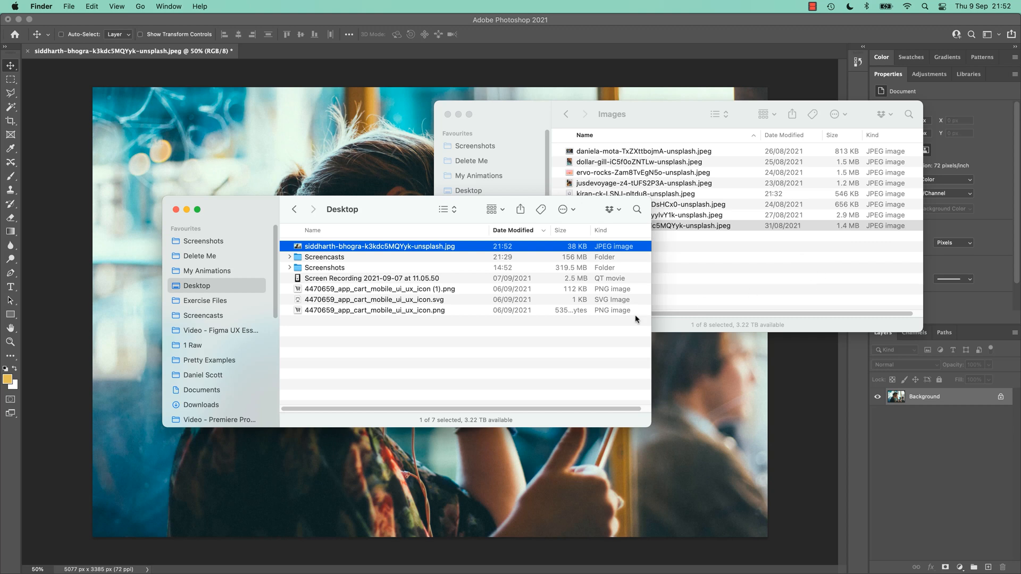
mouse_move(590, 326)
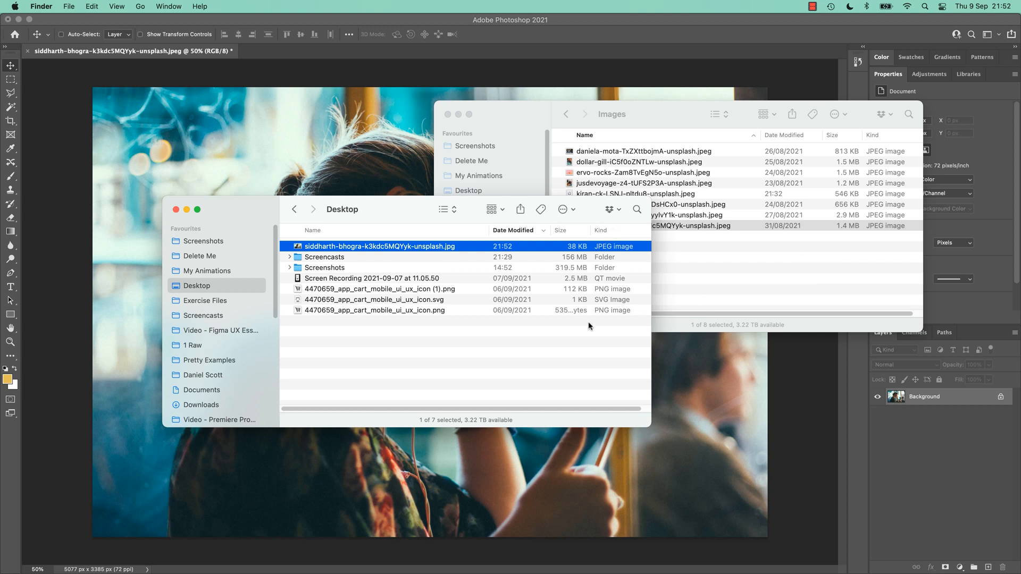
mouse_move(533, 377)
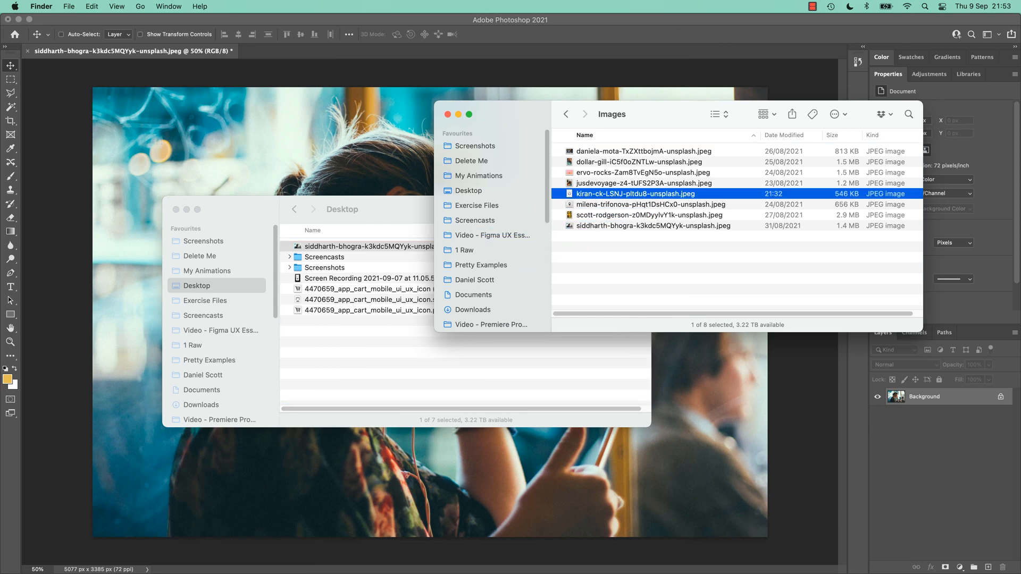
- Open kiran-ck-LSNJ-pltdu8-unsplash.jpeg and mask out its white background with Select Subject
double_click(635, 194)
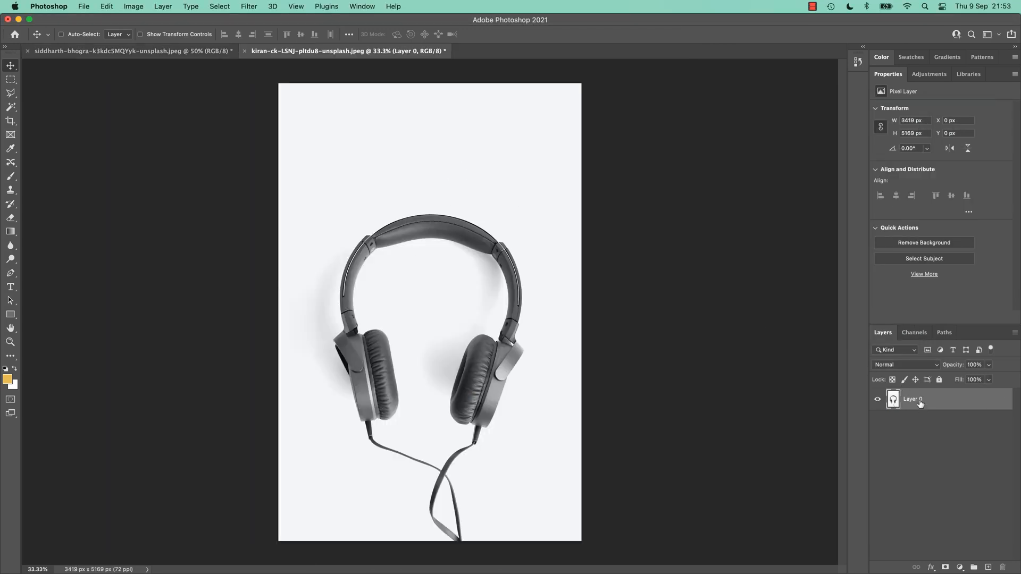
mouse_move(897, 246)
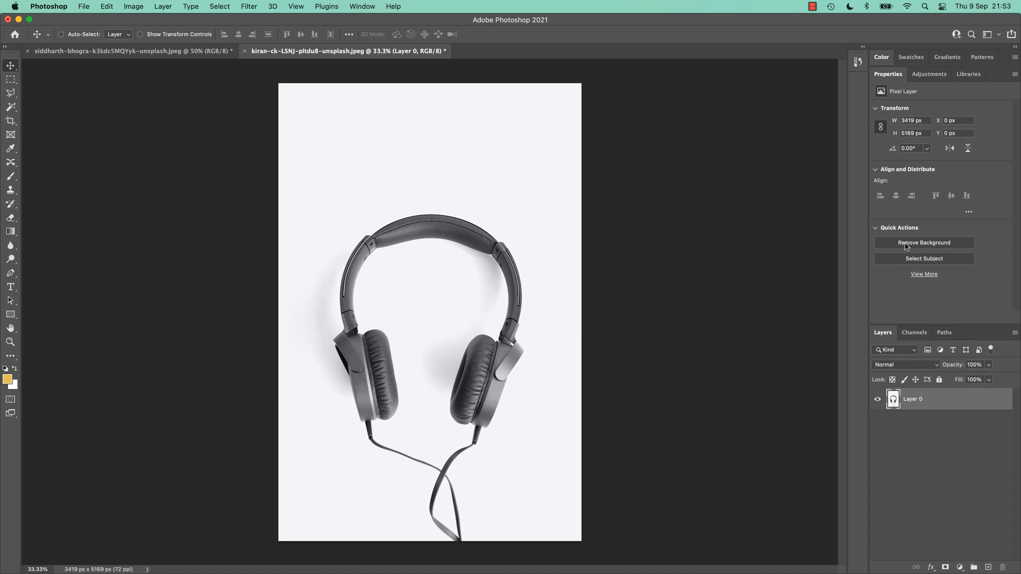
click(923, 242)
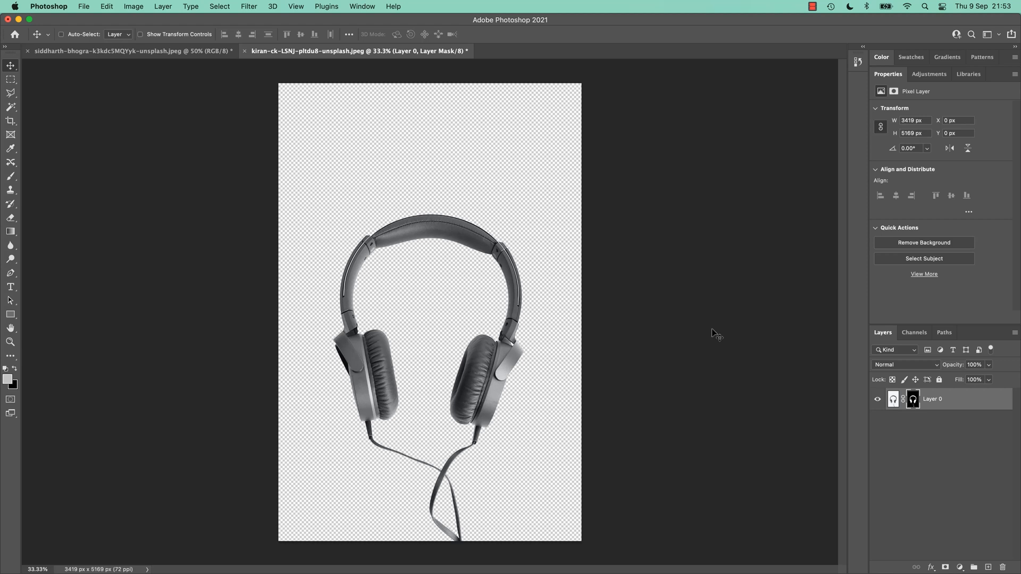
mouse_move(591, 360)
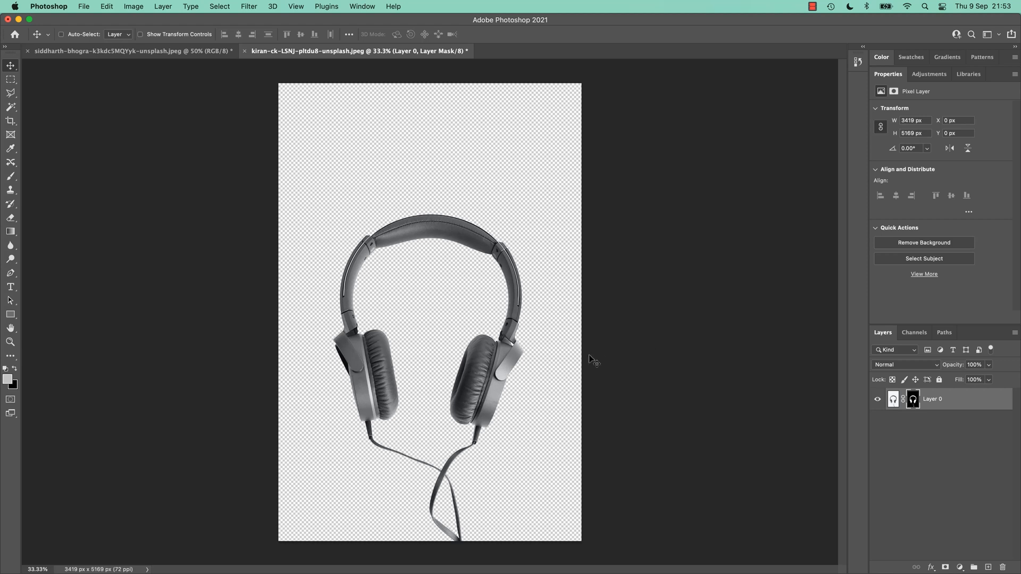
mouse_move(625, 350)
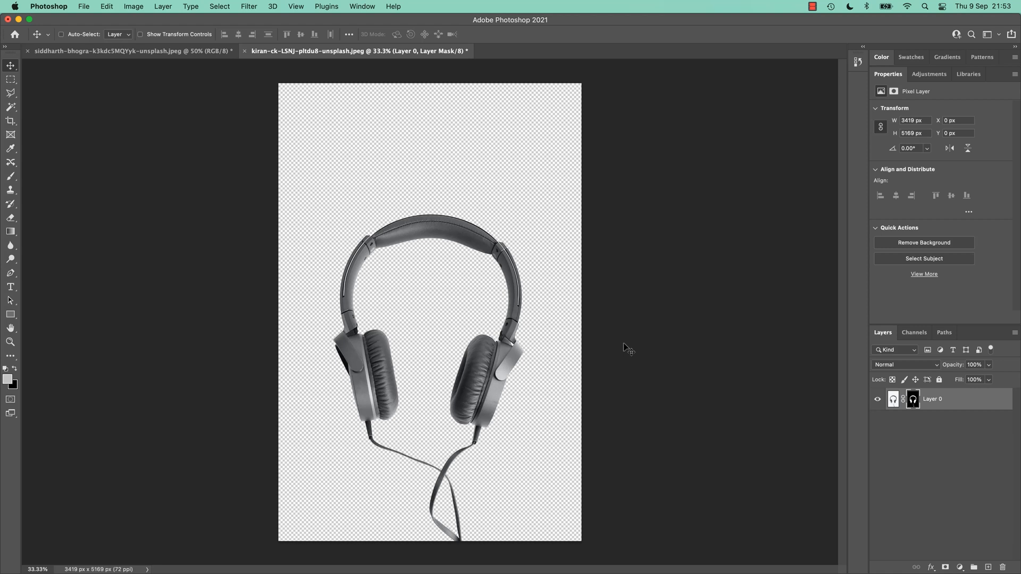
mouse_move(614, 372)
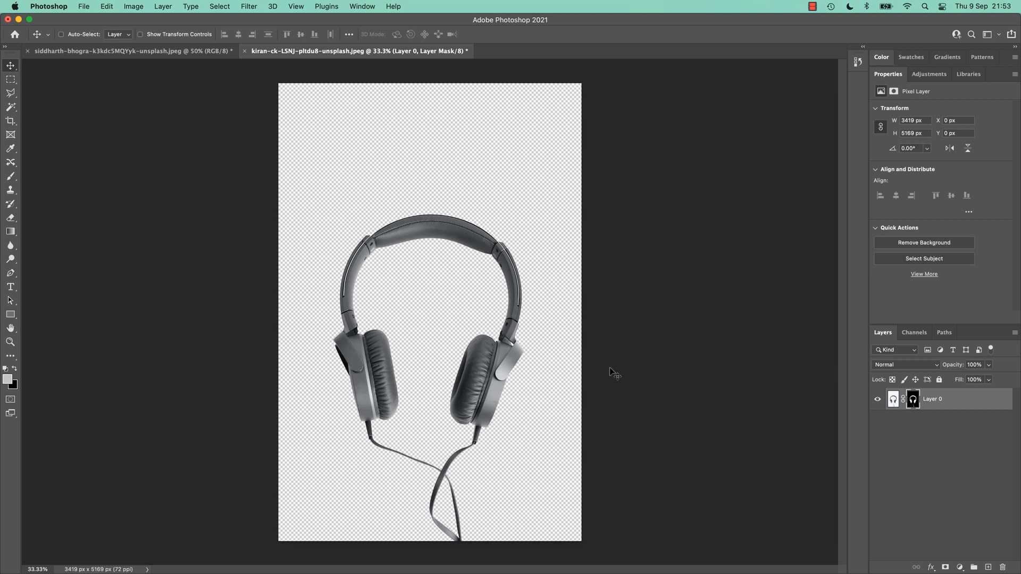
mouse_move(606, 376)
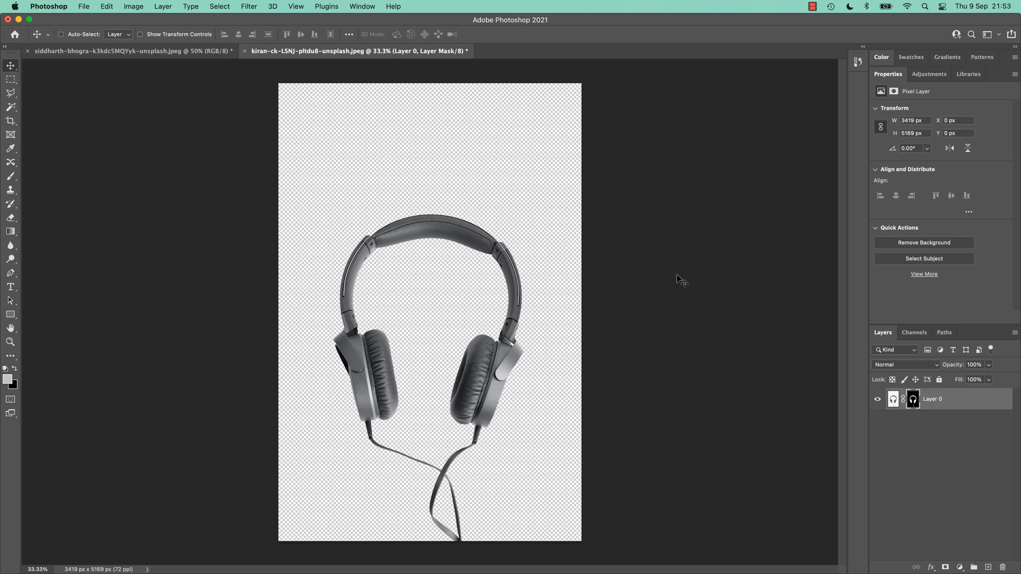
mouse_move(679, 287)
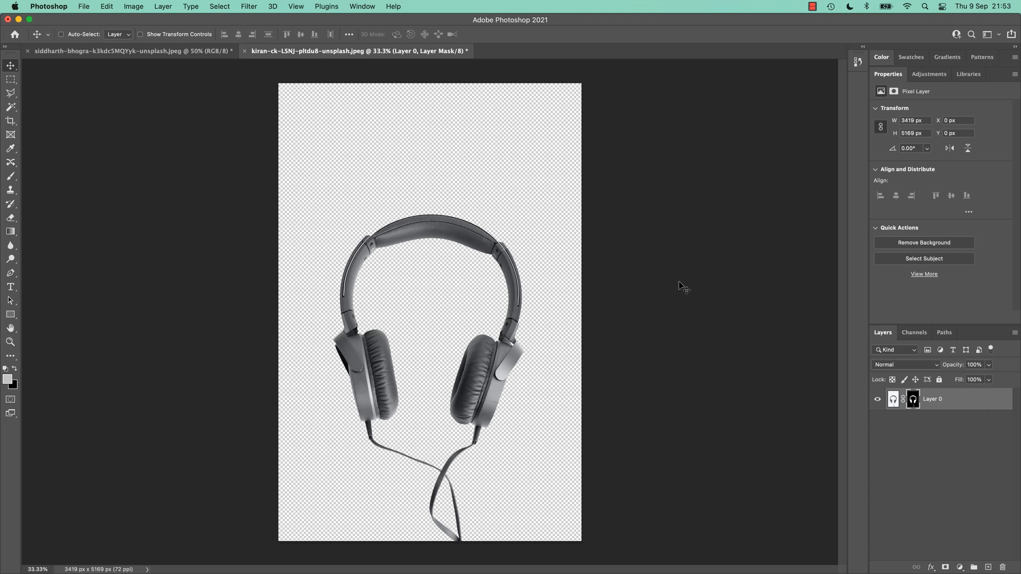
- Export As a transparent PNG at width 1000 (1000×1512) and save to the Desktop
click(95, 7)
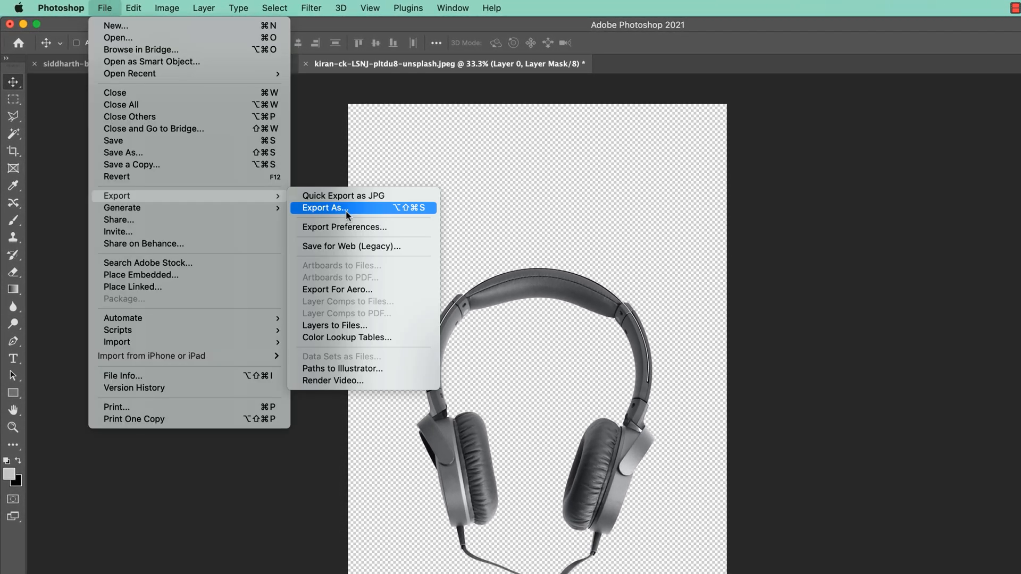
click(347, 208)
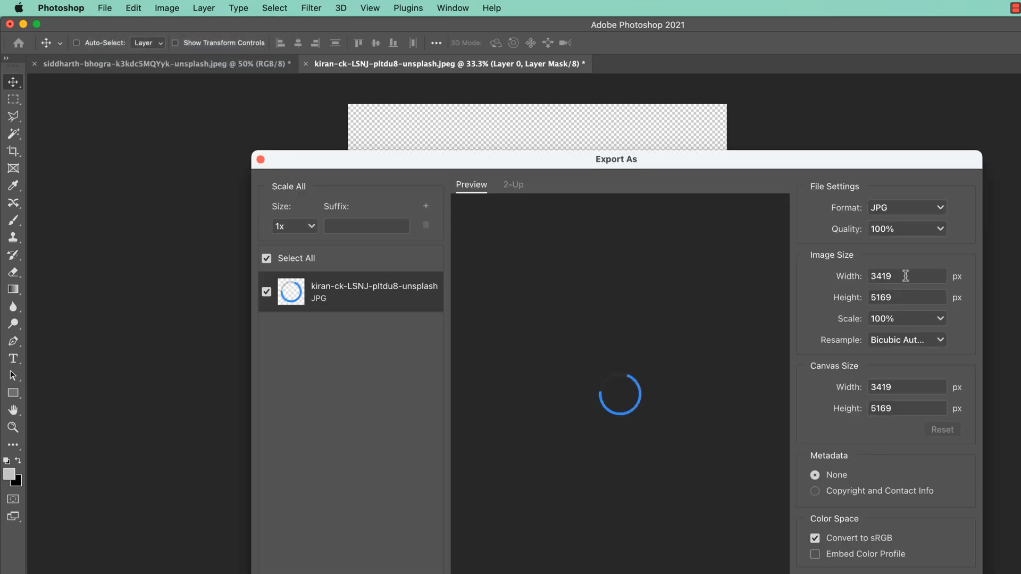
text(1000)
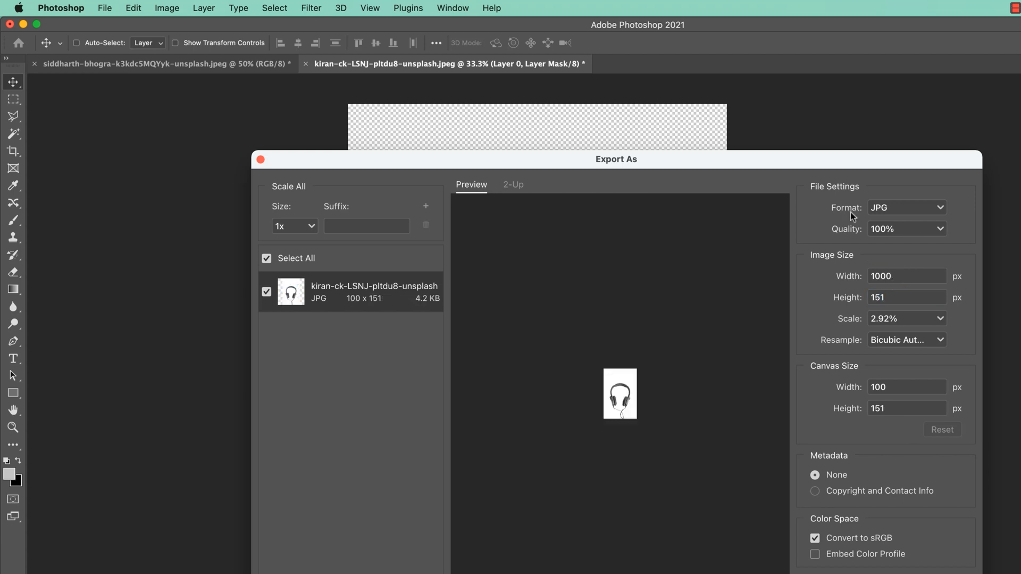
click(906, 207)
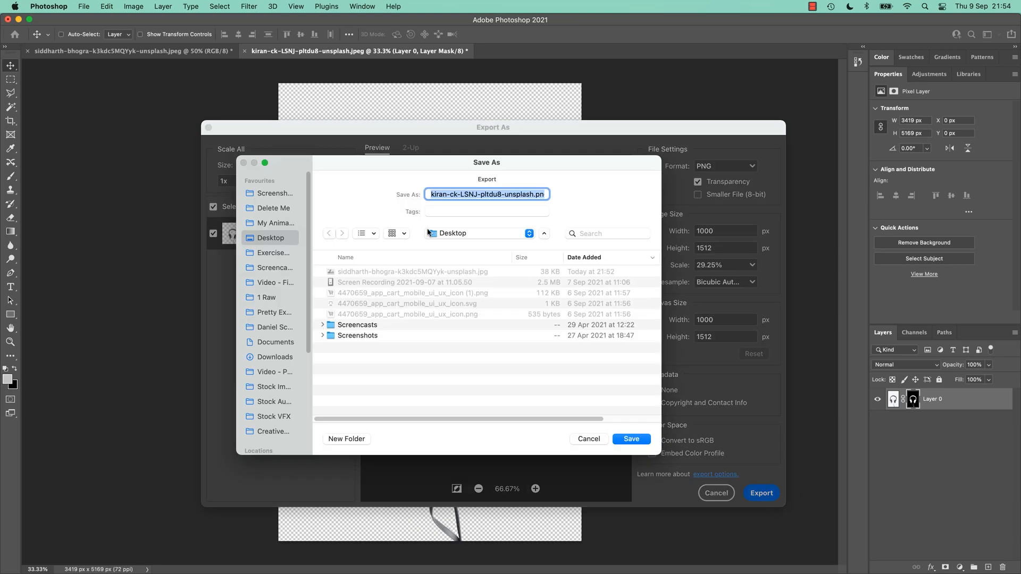
click(631, 439)
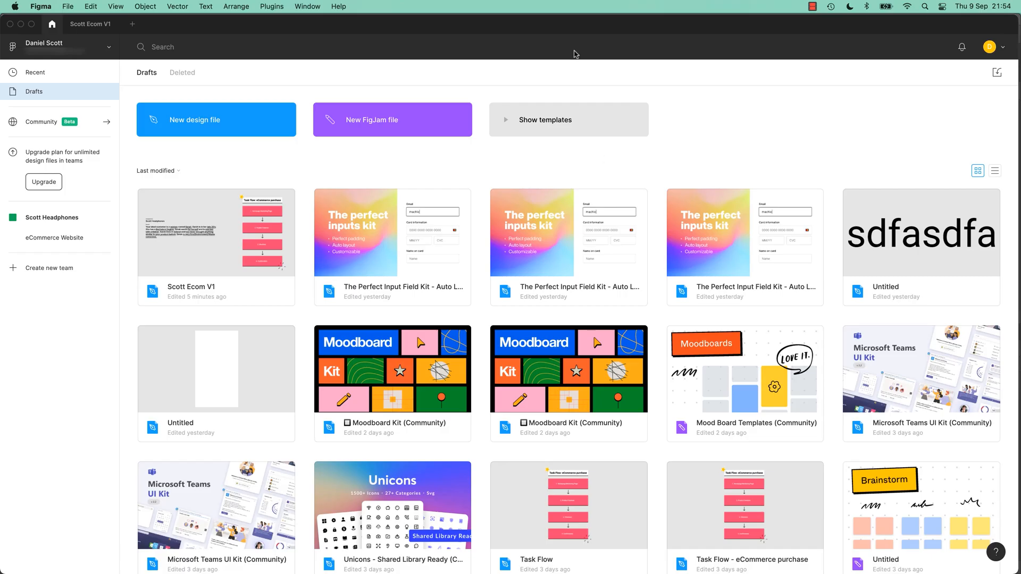
- Open Scott Ecom V1 and place kiran-ck-LSNJ-pltdu8-unsplash.png from the Desktop
double_click(216, 231)
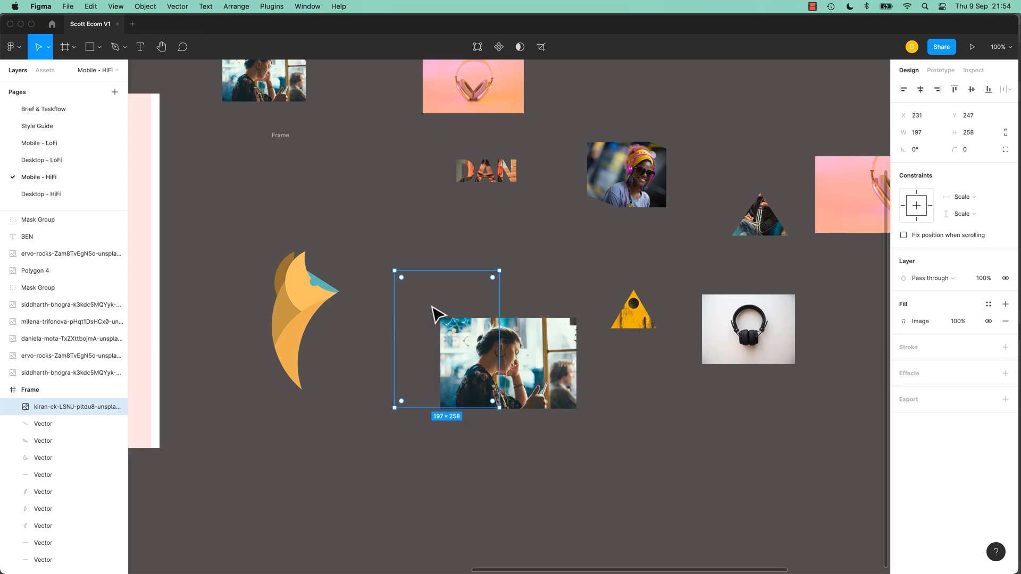
click(413, 311)
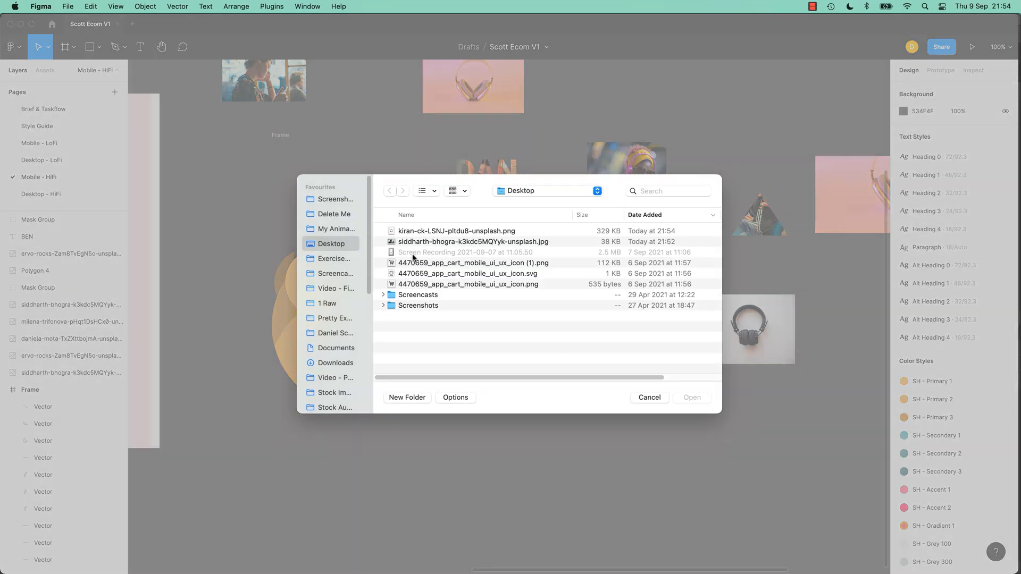
click(691, 397)
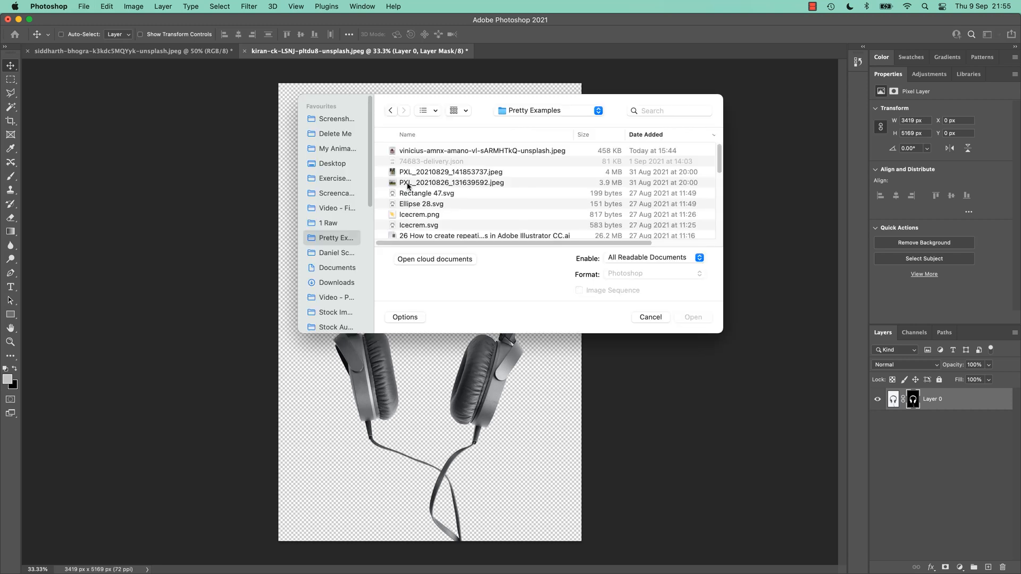
- Cancel the Open dialog and open jusdevoyage-z4-tUFS2P3A-unsplash.jpeg from Finder's Images folder
click(651, 317)
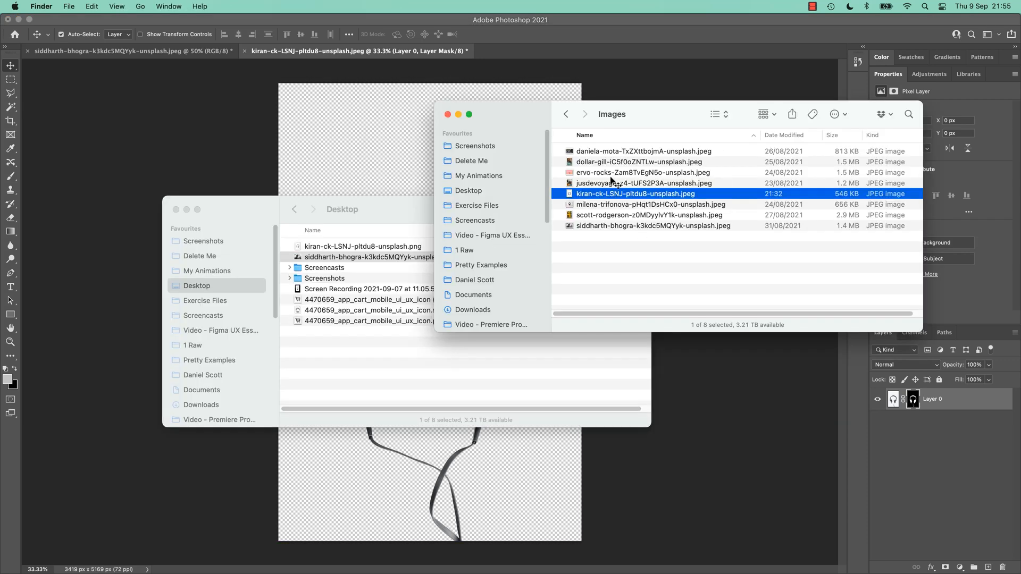
click(643, 183)
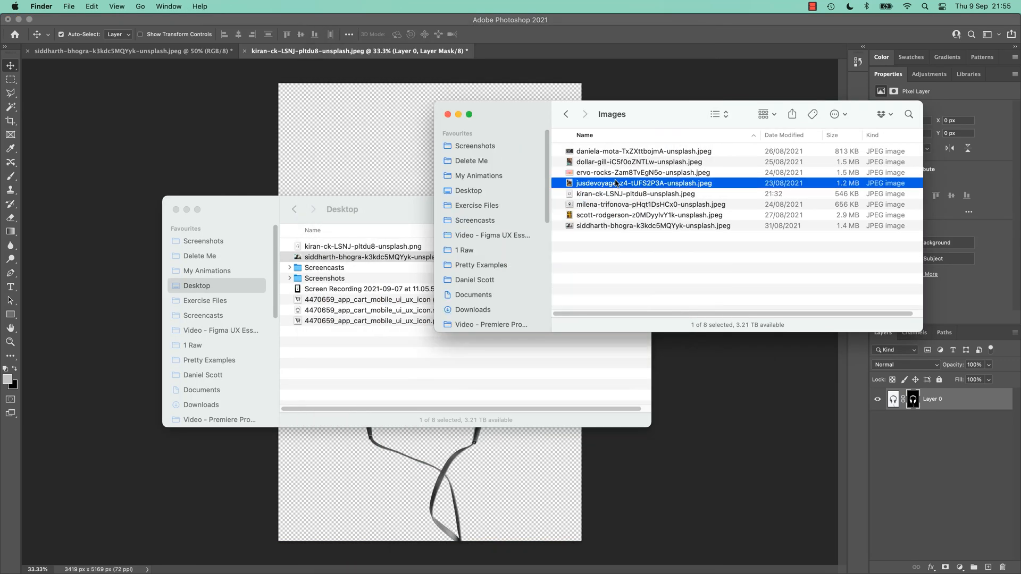
double_click(641, 183)
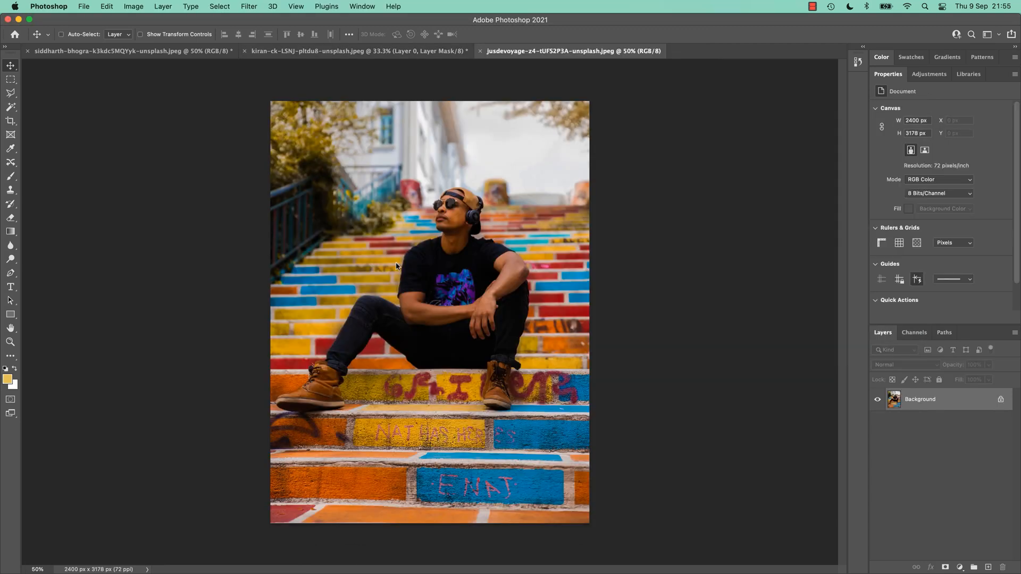
- Use Select > Subject to isolate the seated man and mask out the colourful steps
click(220, 6)
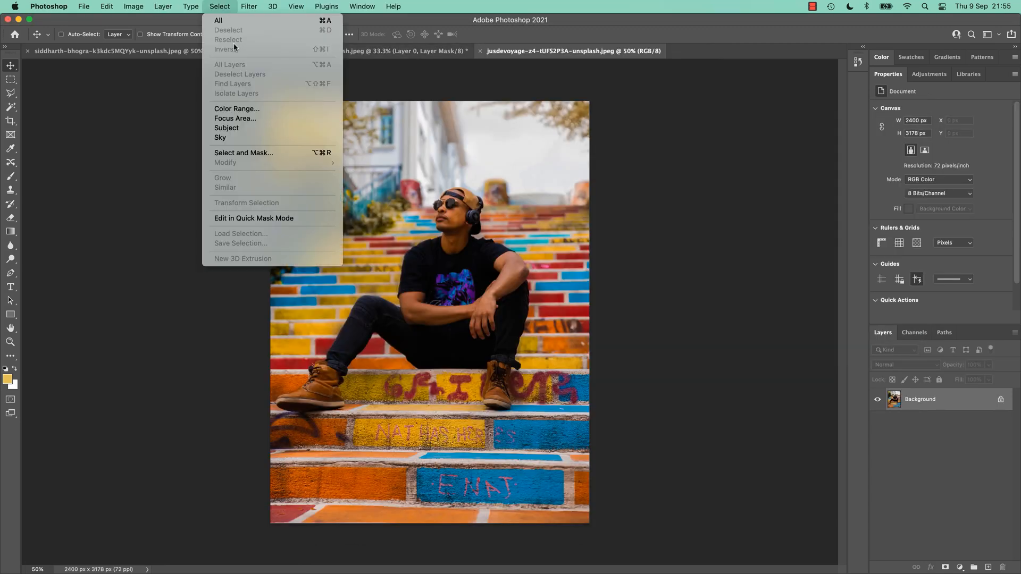
click(226, 128)
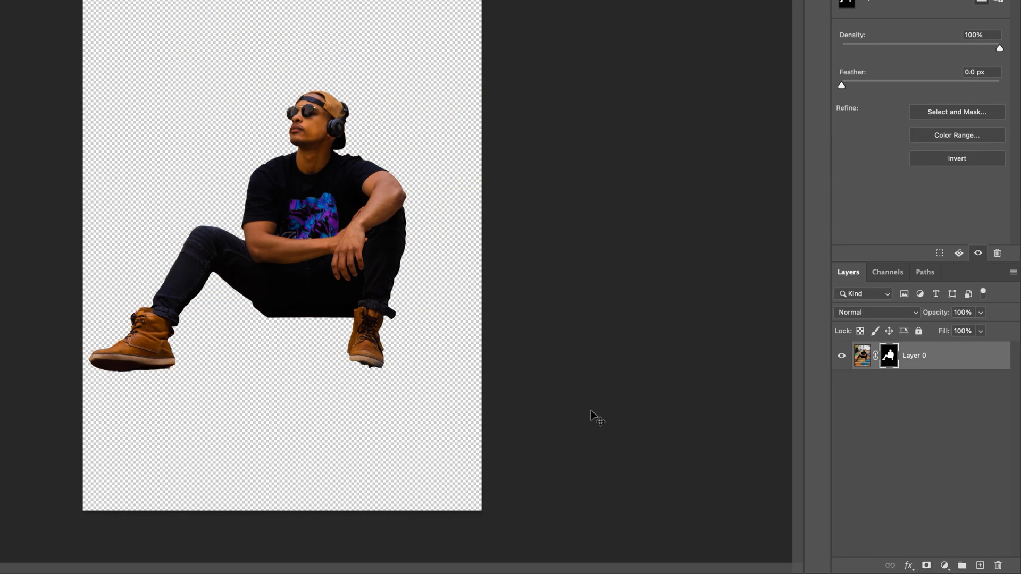
mouse_move(377, 271)
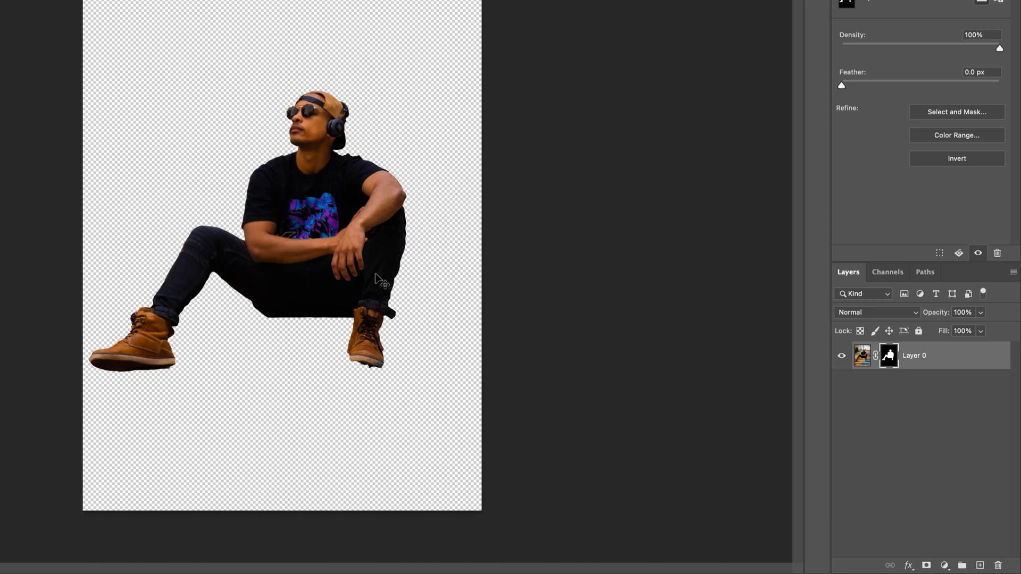
mouse_move(341, 387)
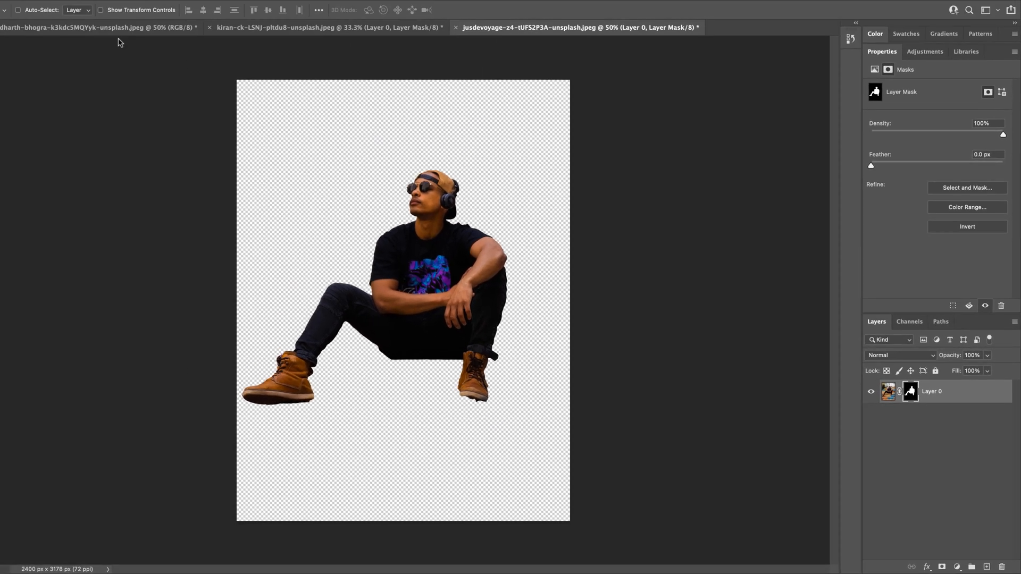
click(75, 5)
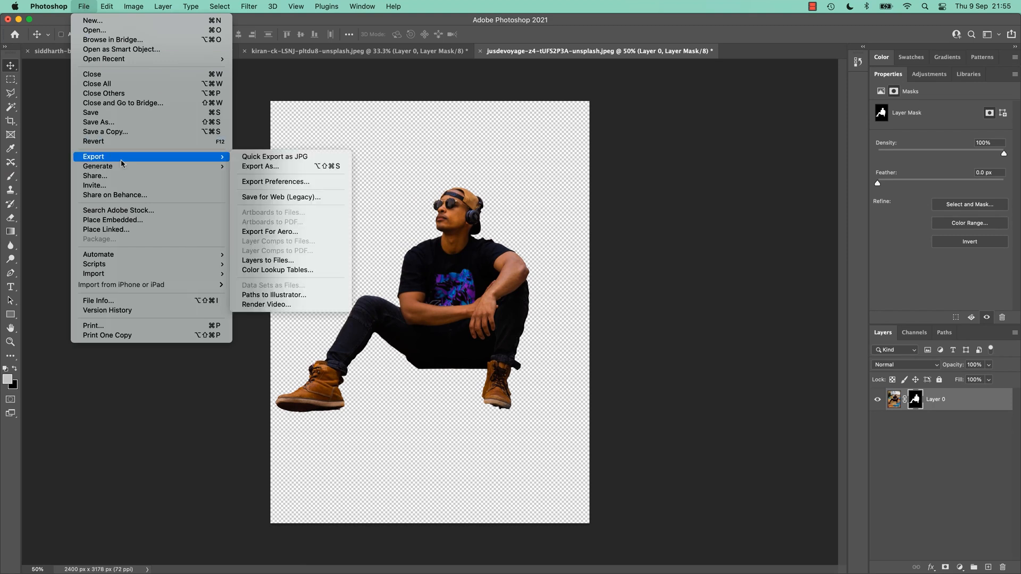
mouse_move(628, 274)
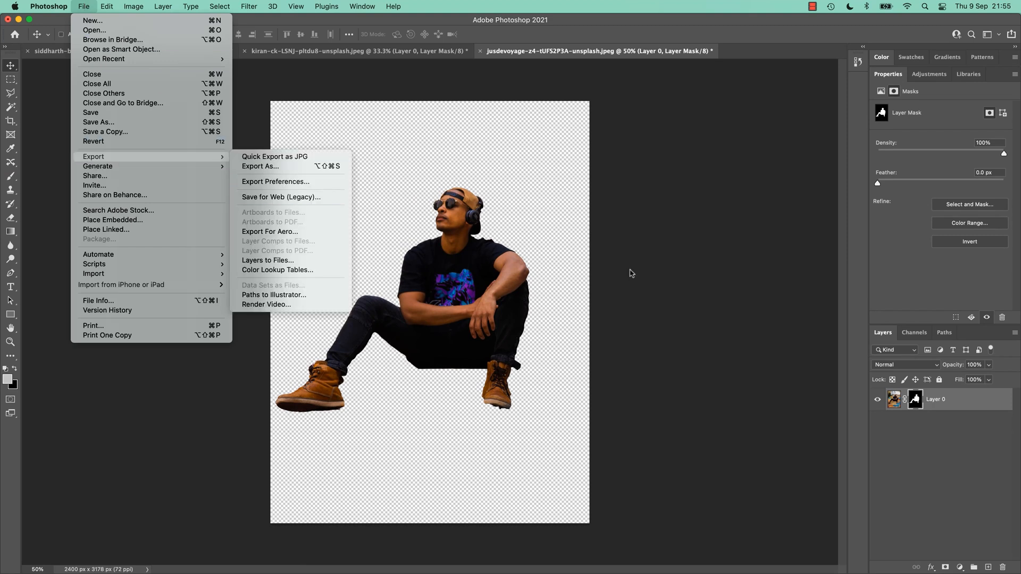
mouse_move(960, 495)
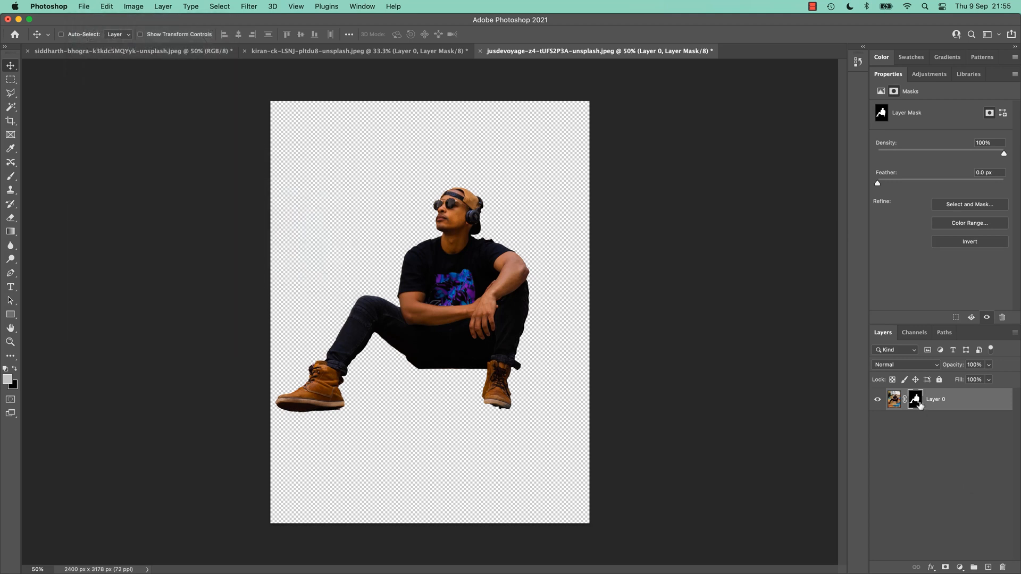
- Apply the man's layer mask so only the isolated figure remains, then copy it
right_click(909, 399)
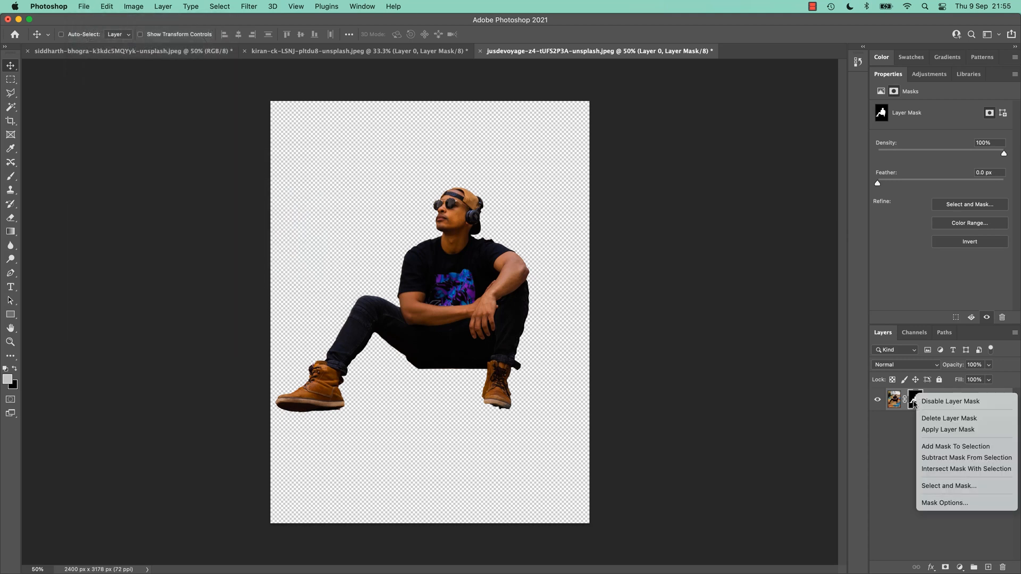
click(948, 429)
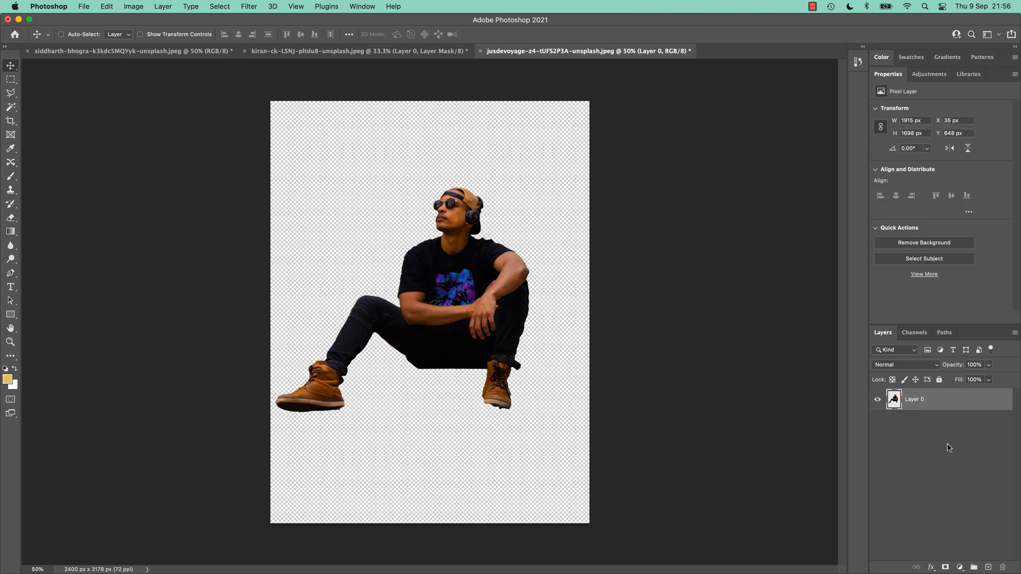
mouse_move(375, 350)
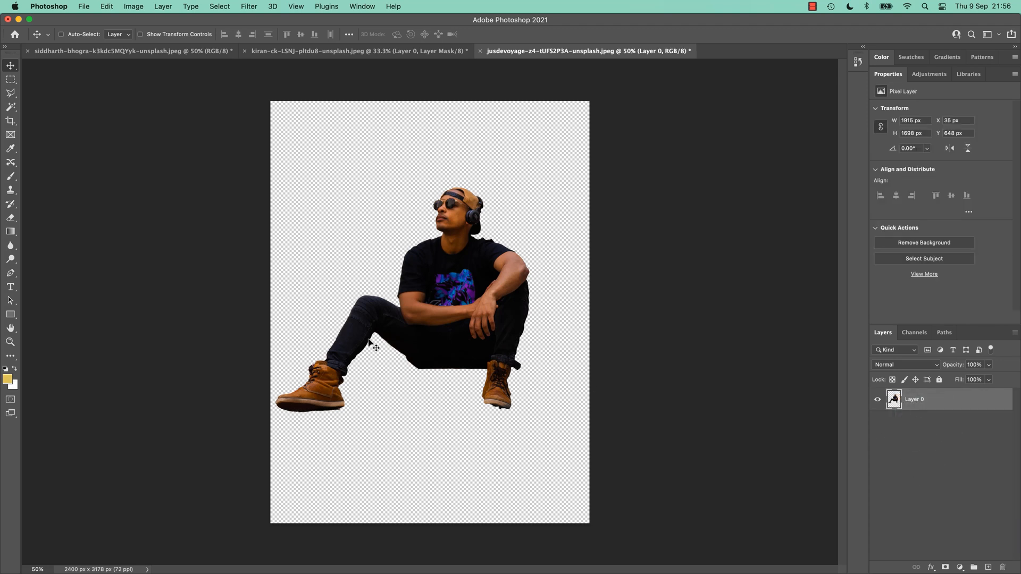
click(10, 79)
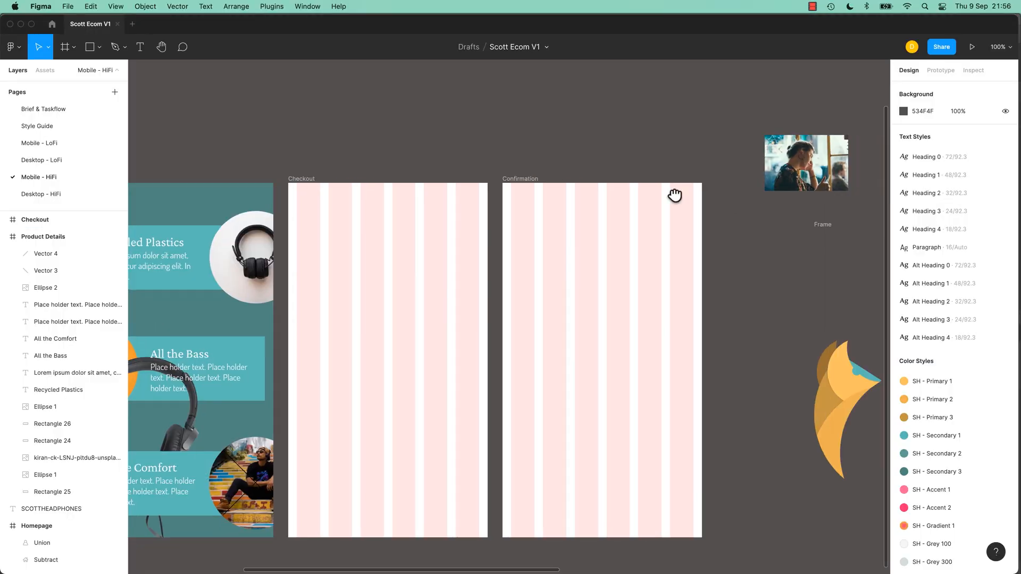
- Paste the seated man cut-out into the Scott Ecom V1 design as image 1
key(Cmd+V)
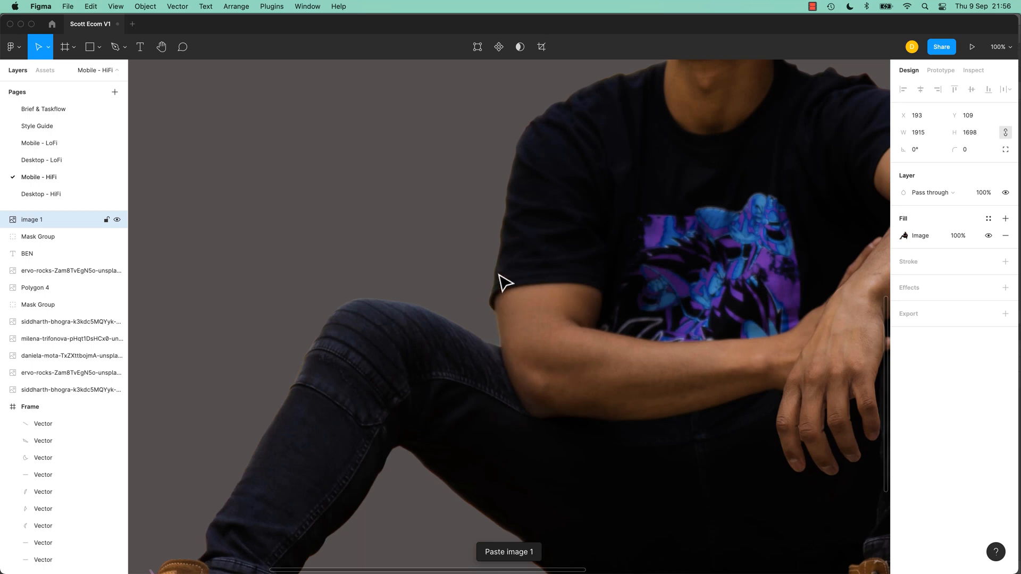
mouse_move(501, 351)
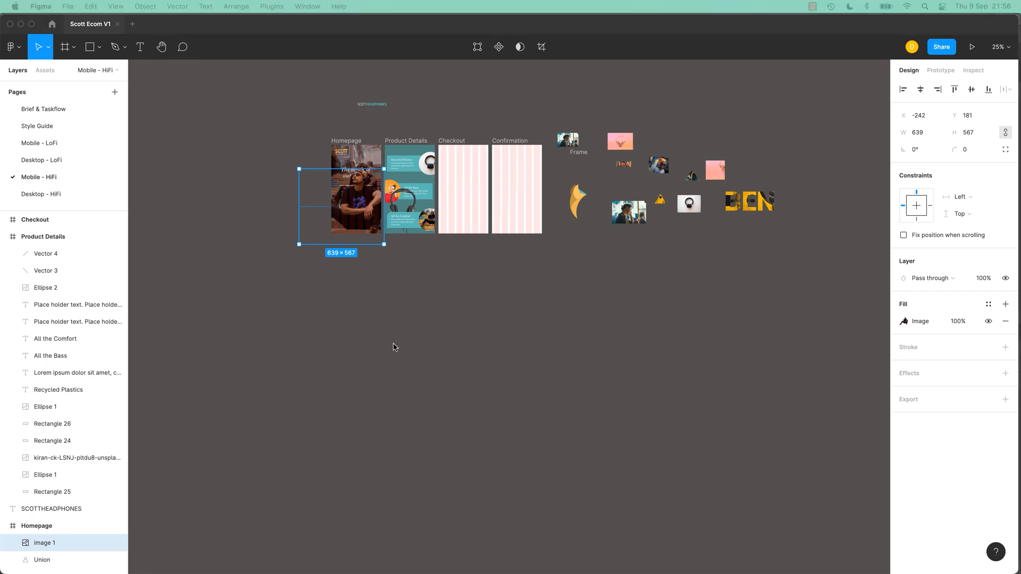
mouse_move(375, 258)
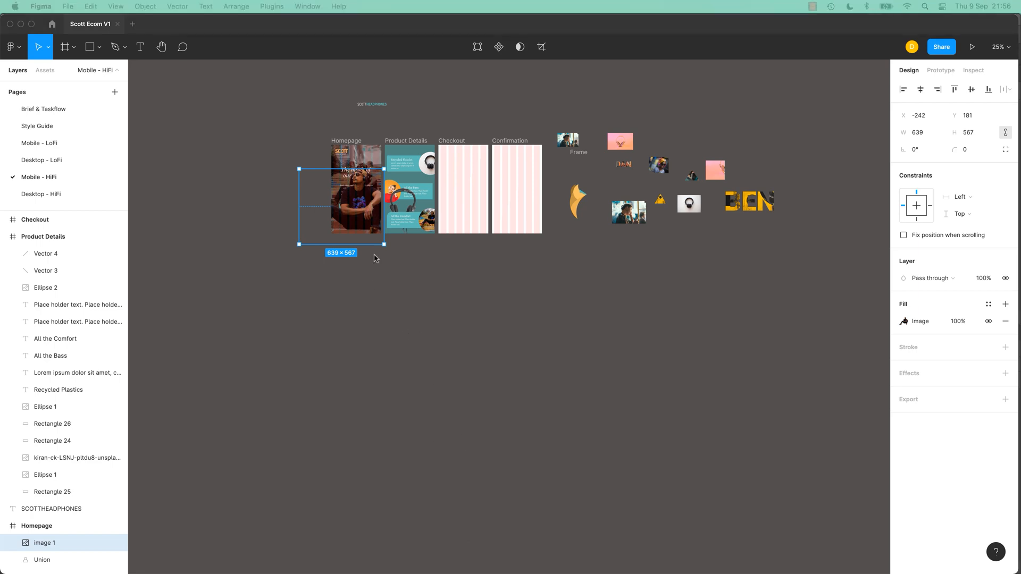
mouse_move(365, 396)
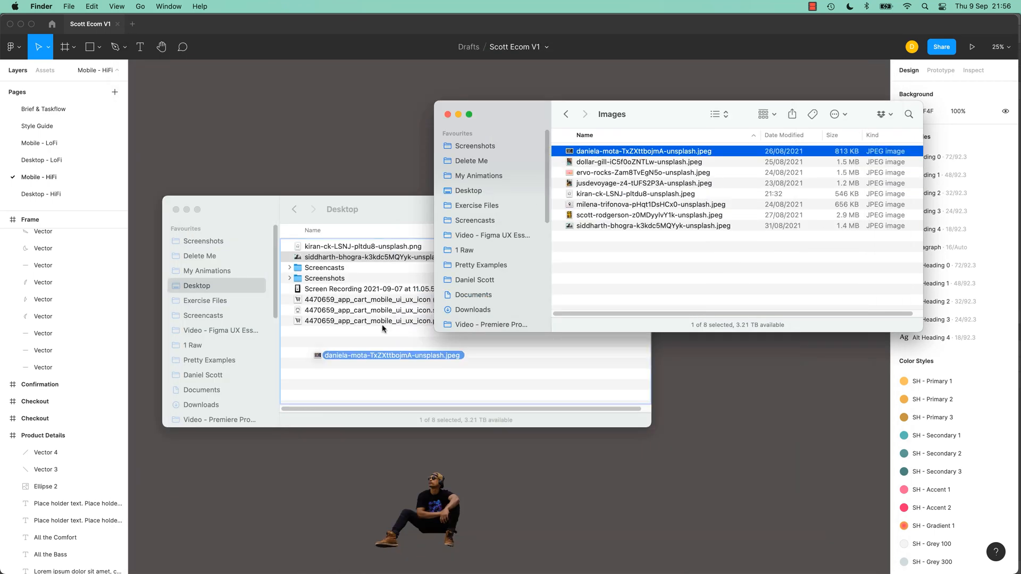
- Open the daniela-mota JPEG of the woman in pink headphones in Photoshop
double_click(647, 151)
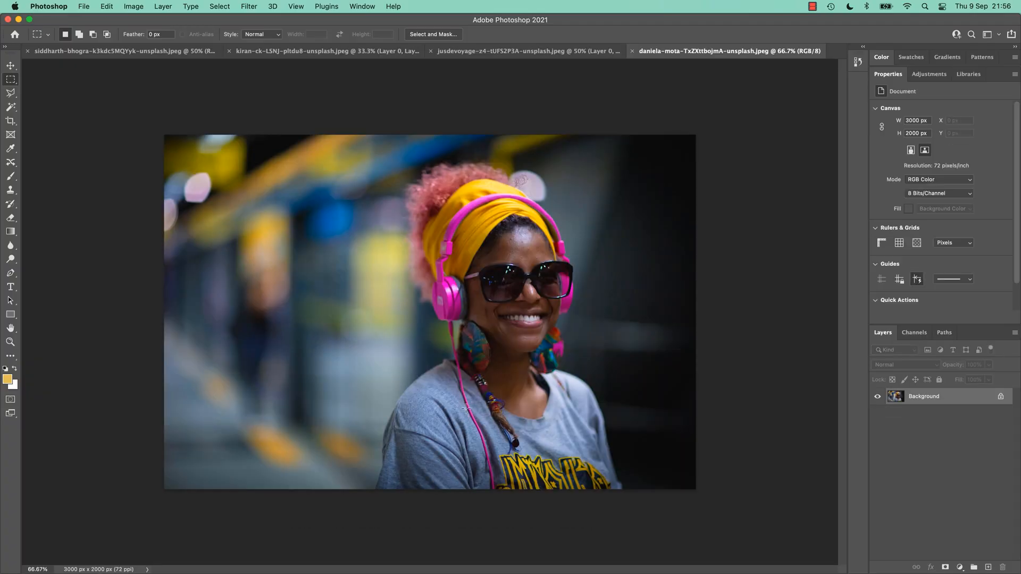
mouse_move(249, 378)
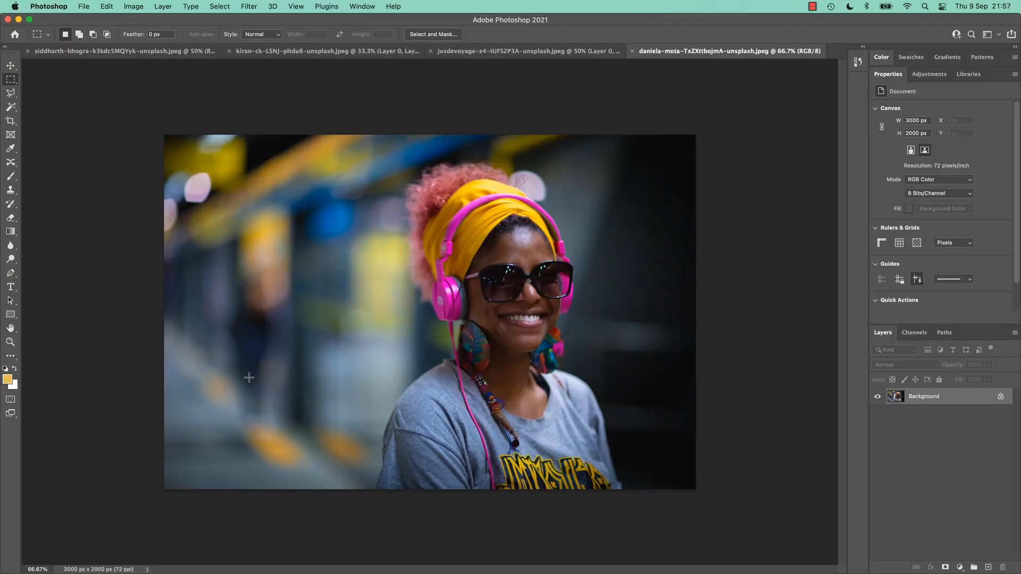
mouse_move(551, 149)
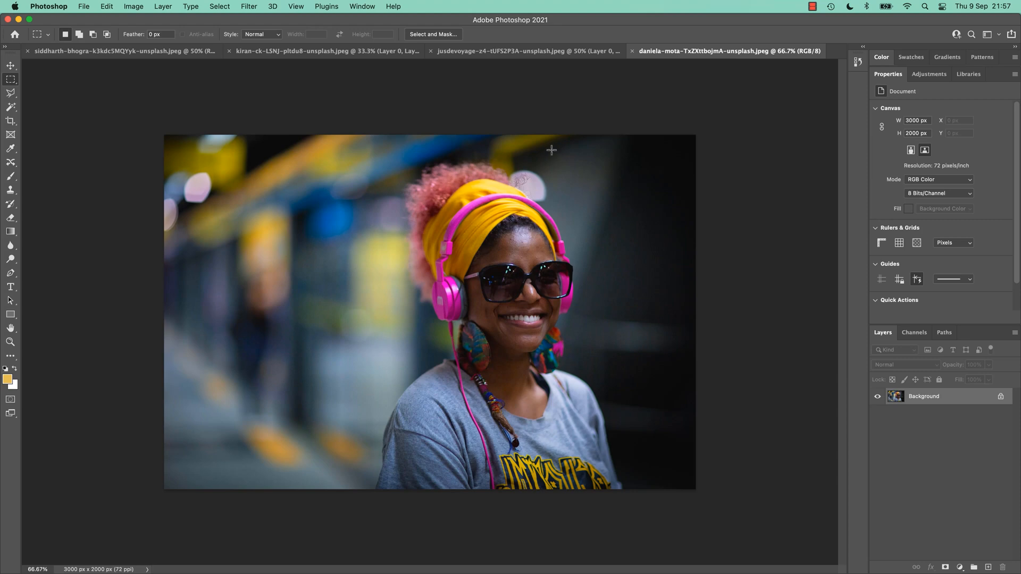
mouse_move(282, 259)
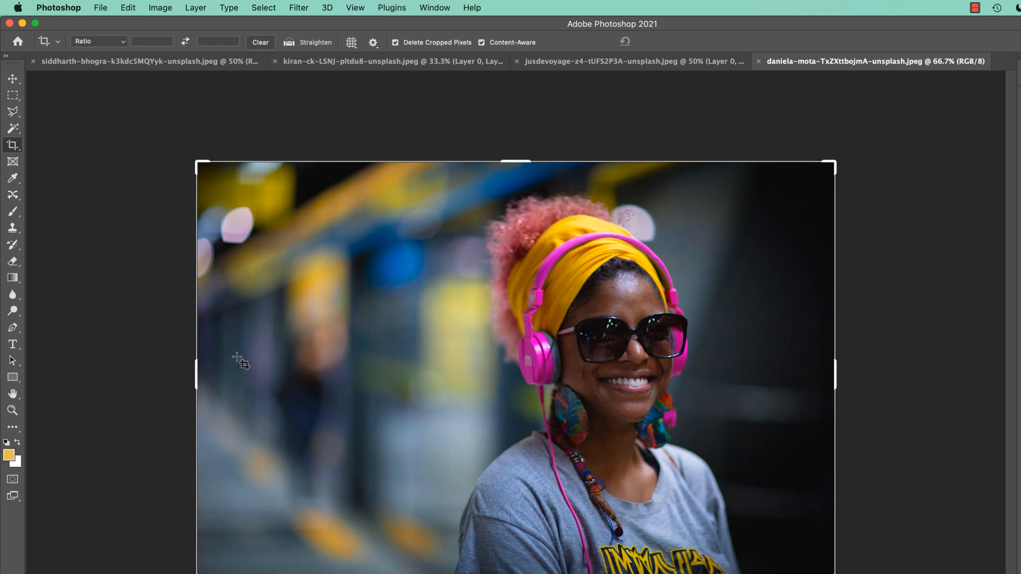
drag(195, 373, 124, 391)
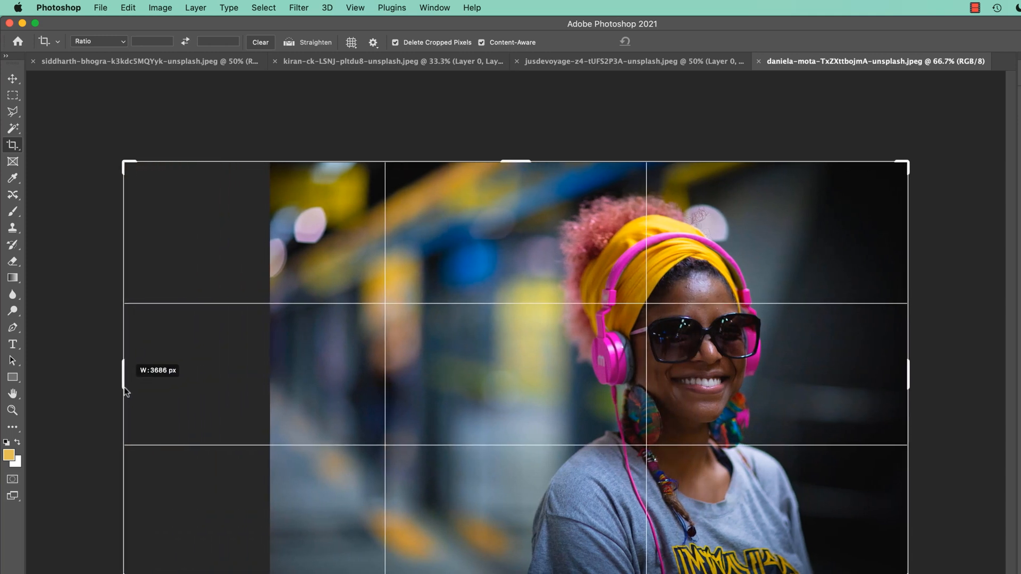
drag(126, 391, 108, 392)
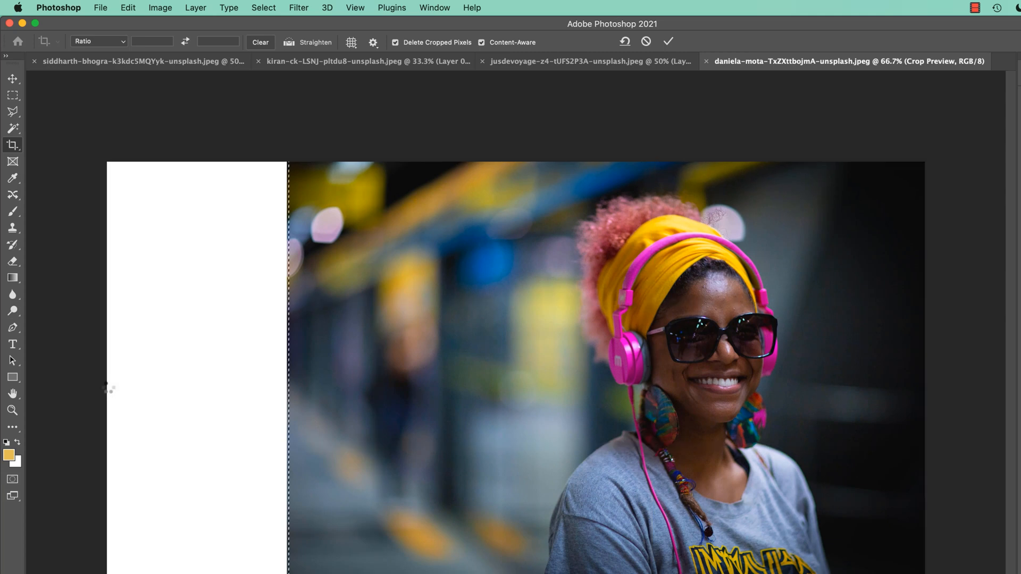
click(672, 42)
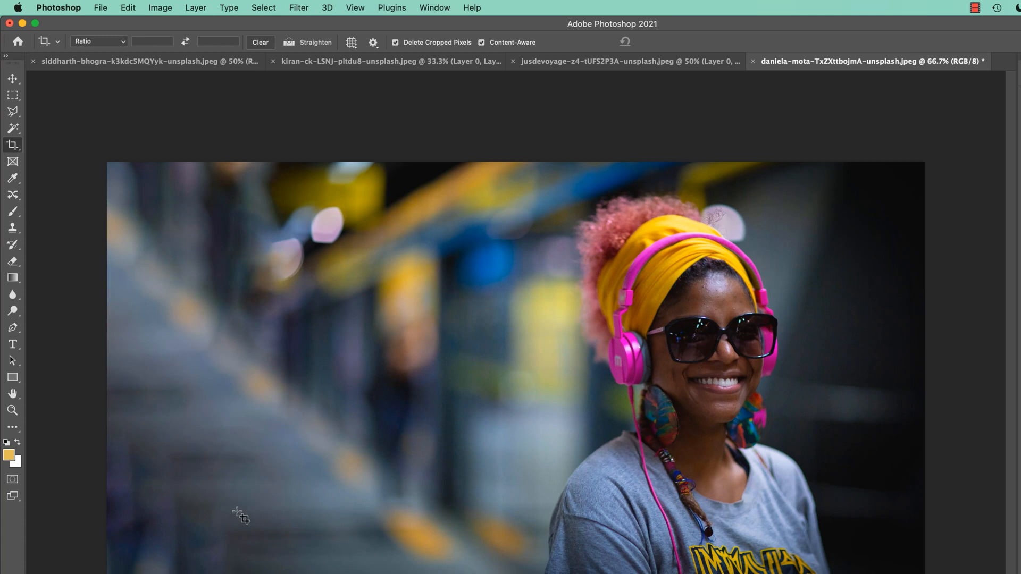
mouse_move(187, 212)
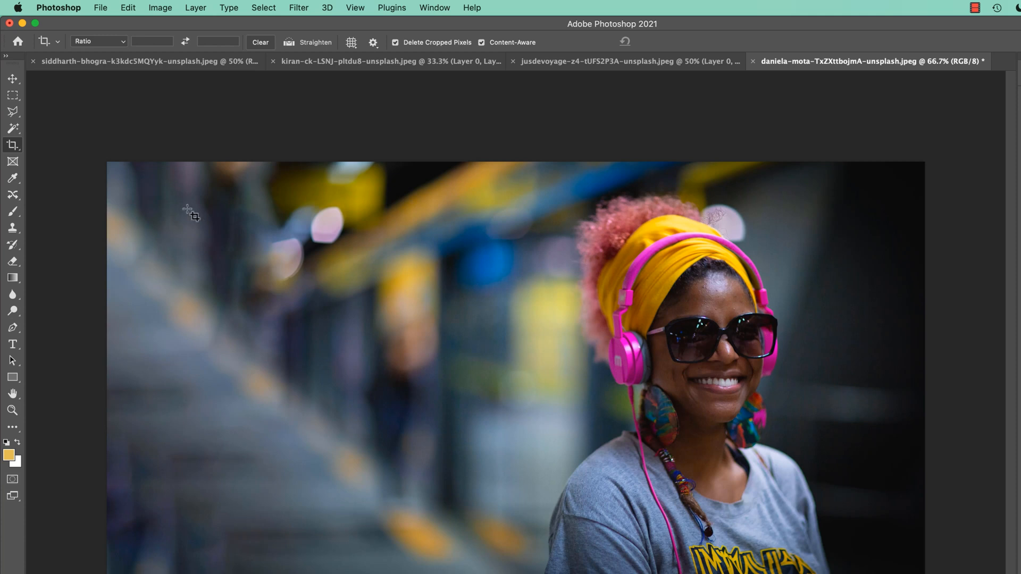
mouse_move(261, 374)
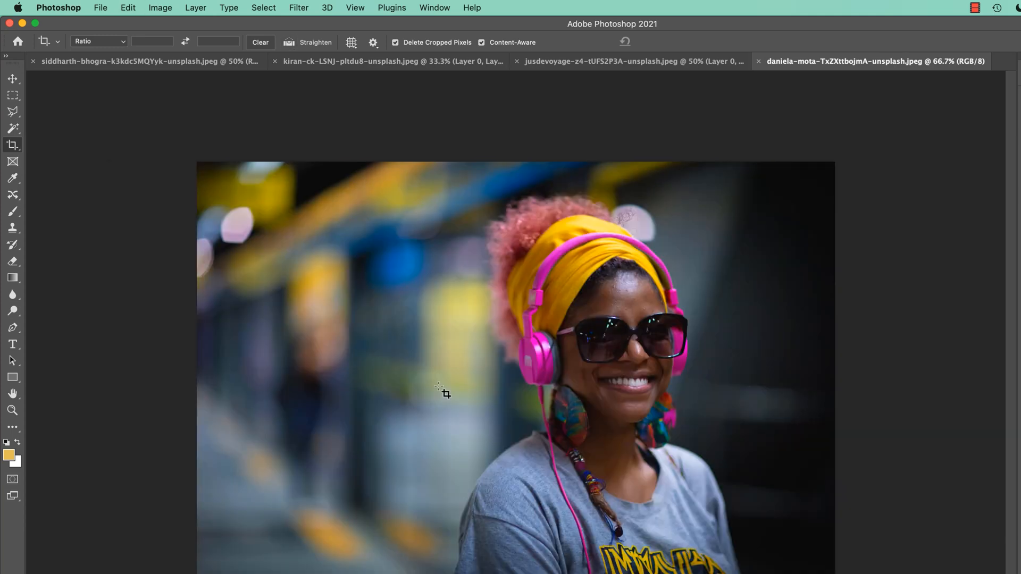
- Crop outward without Content-Aware, extending the canvas left to 4837 × 2000 px
click(12, 79)
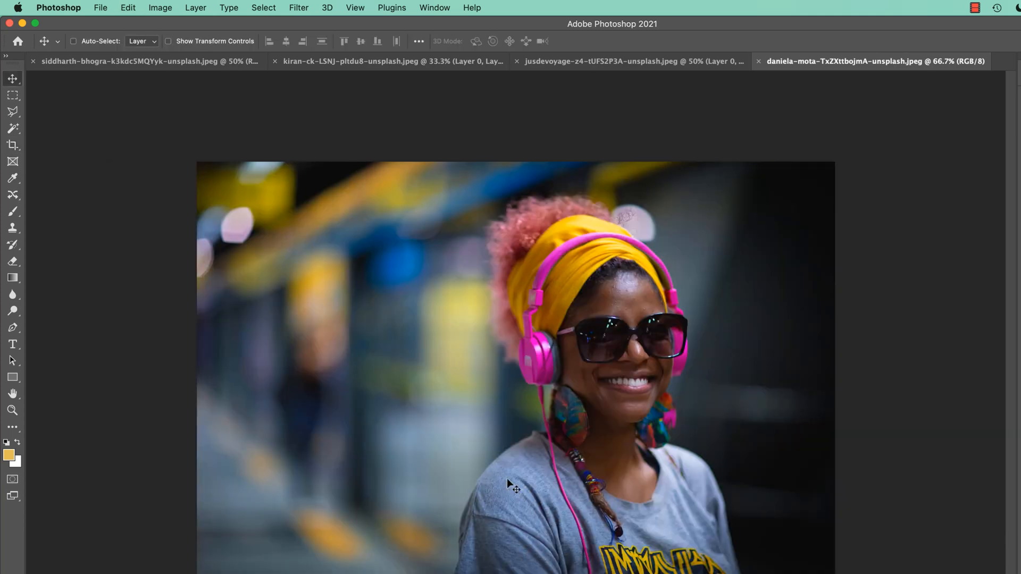
click(13, 146)
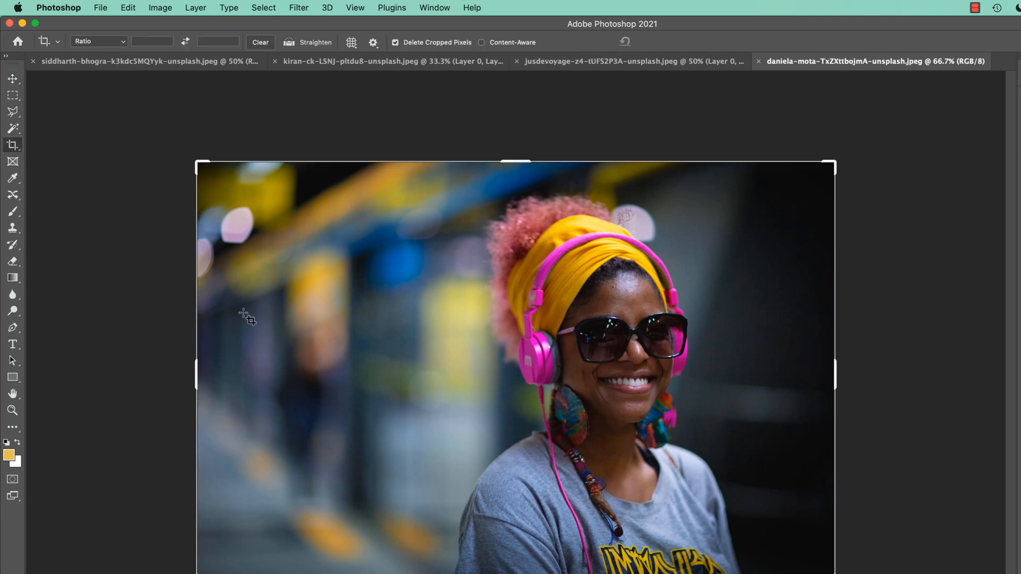
drag(195, 373, 110, 385)
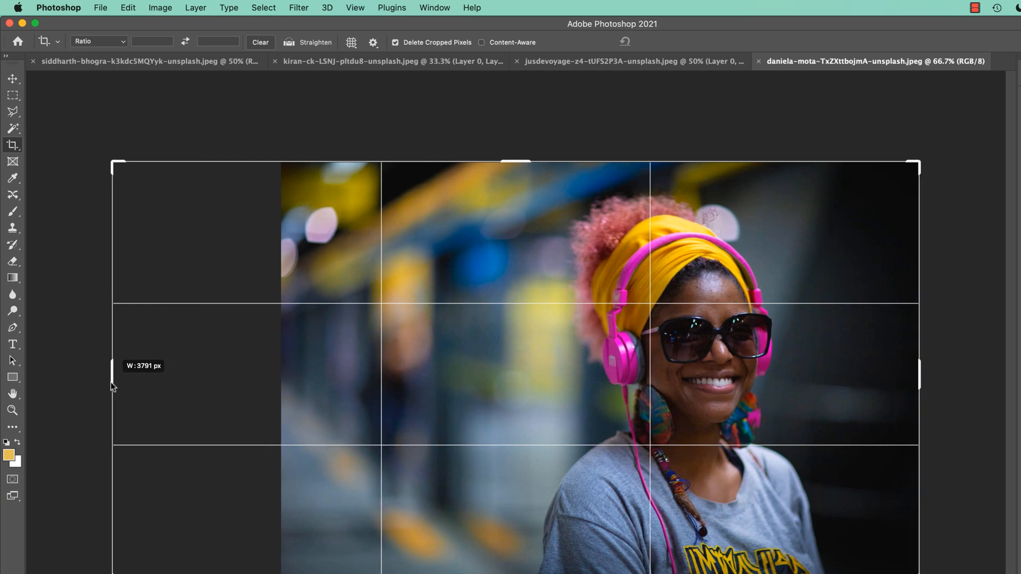
drag(111, 374, 53, 374)
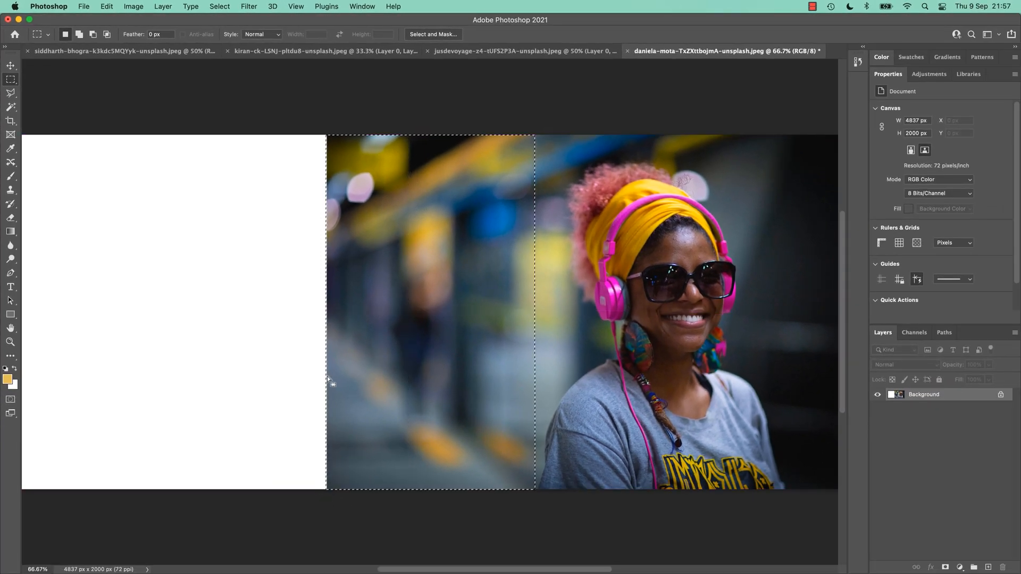
- Content-Aware Scale the selected blurred background leftward over the blank white strip
click(110, 6)
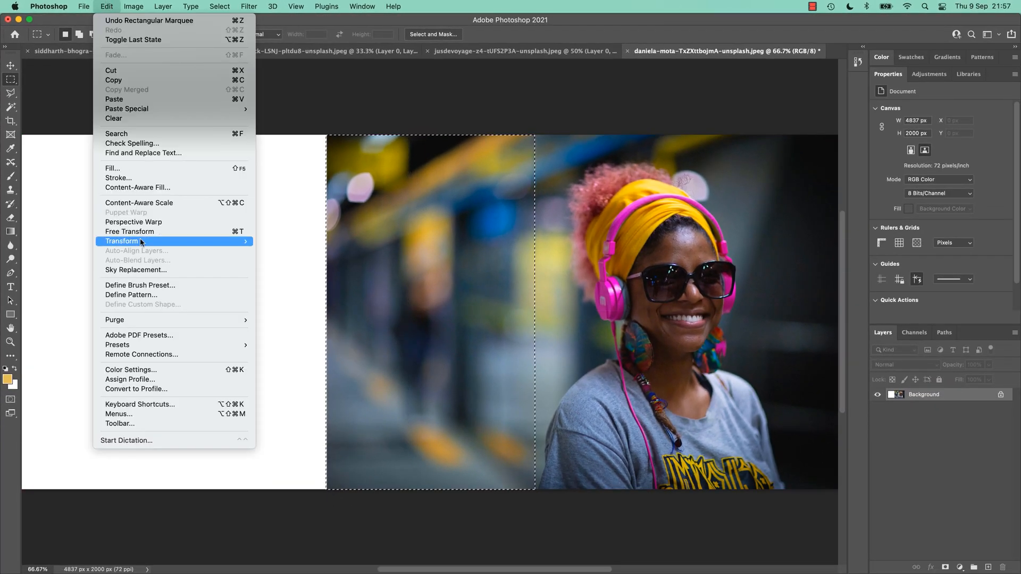
mouse_move(157, 190)
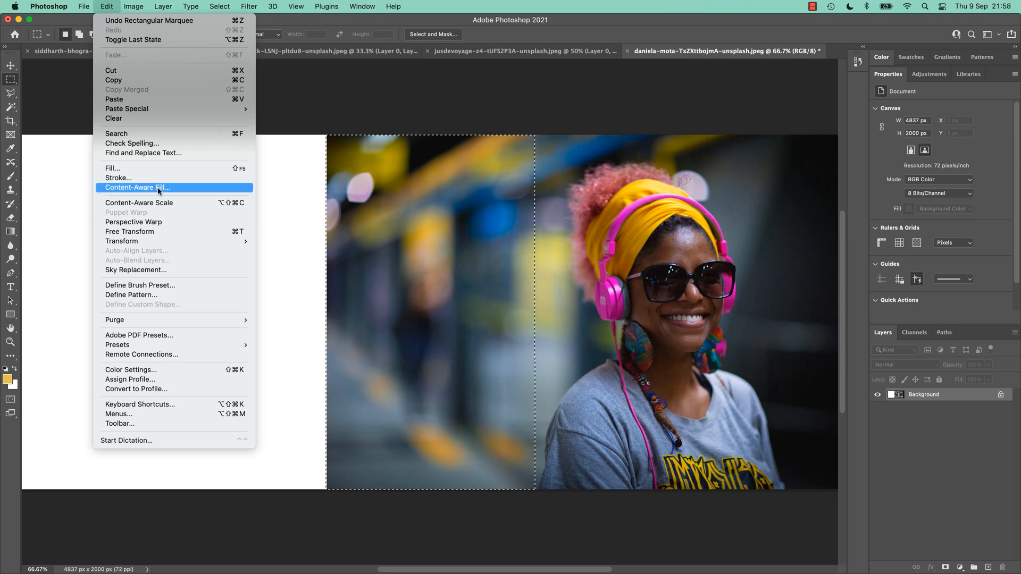
click(137, 187)
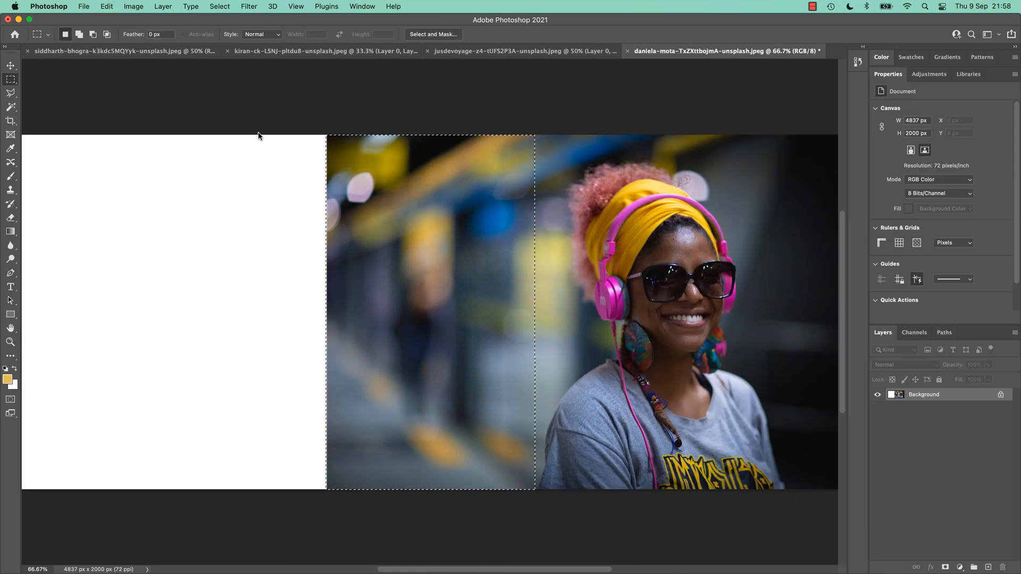
click(104, 5)
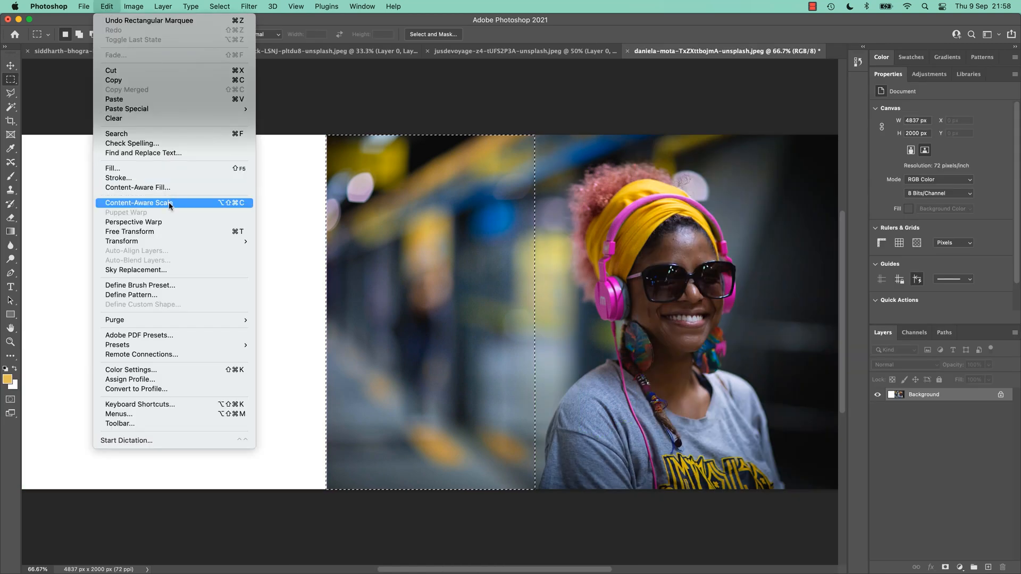
mouse_move(151, 188)
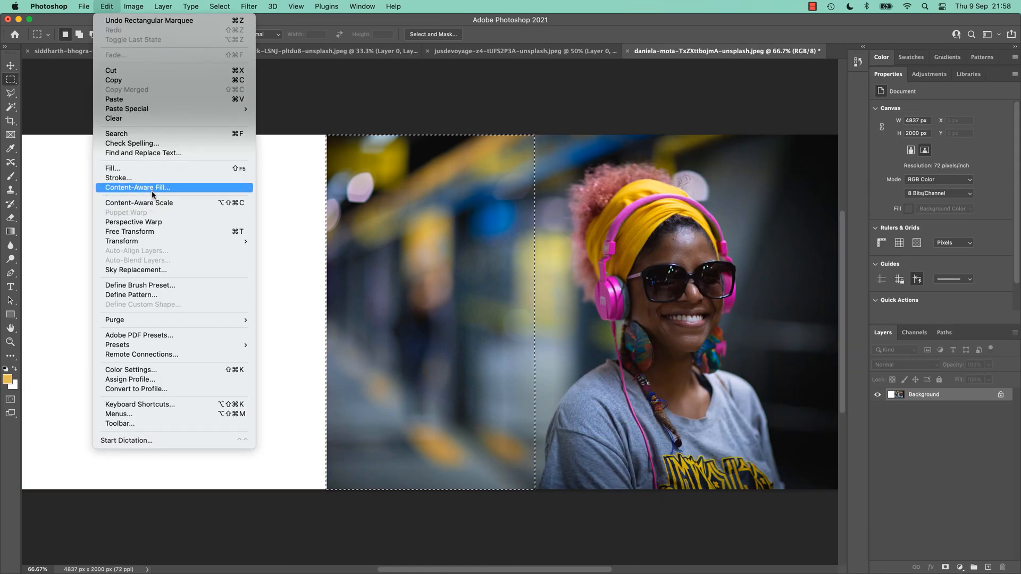
click(139, 203)
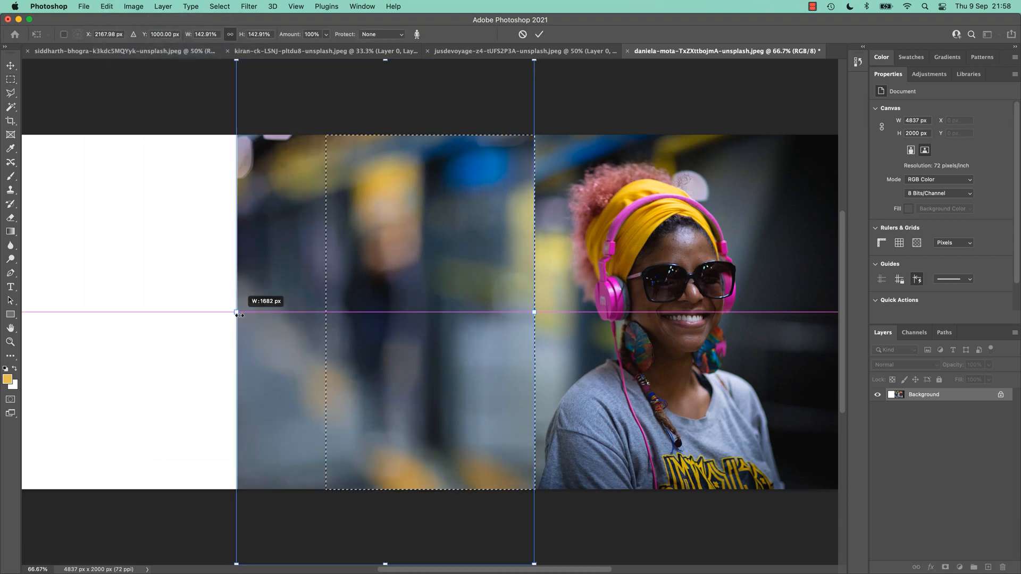
drag(236, 313, 250, 317)
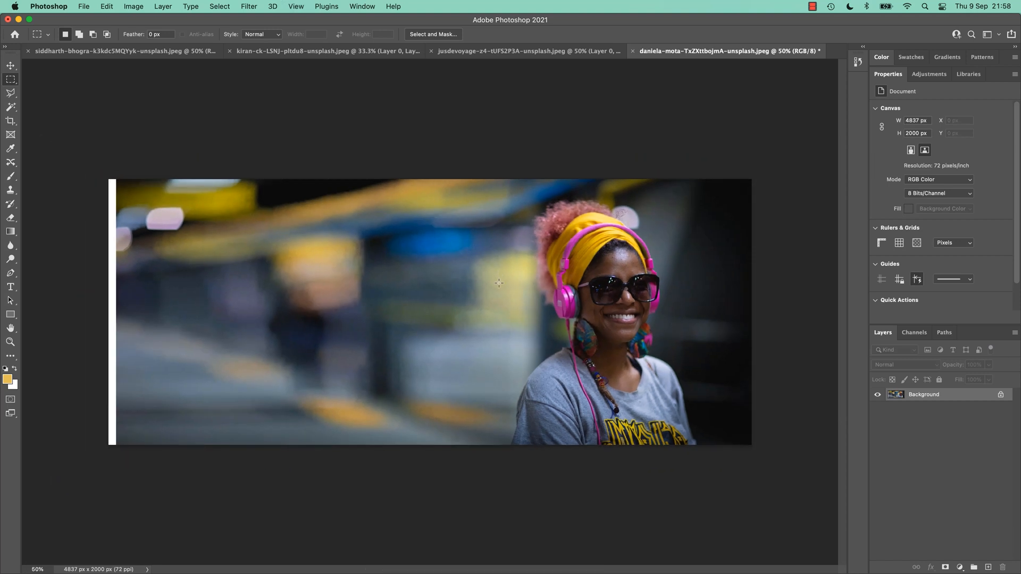
mouse_move(501, 290)
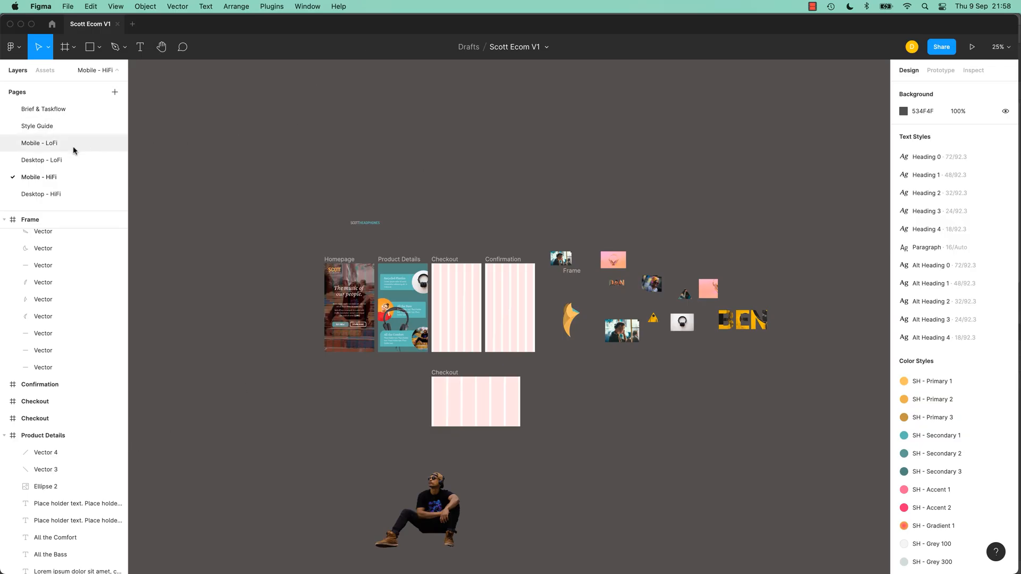
- On Desktop - HiFi, size a 1280 × 440 Homepage banner rectangle holding the headphones photo
click(41, 194)
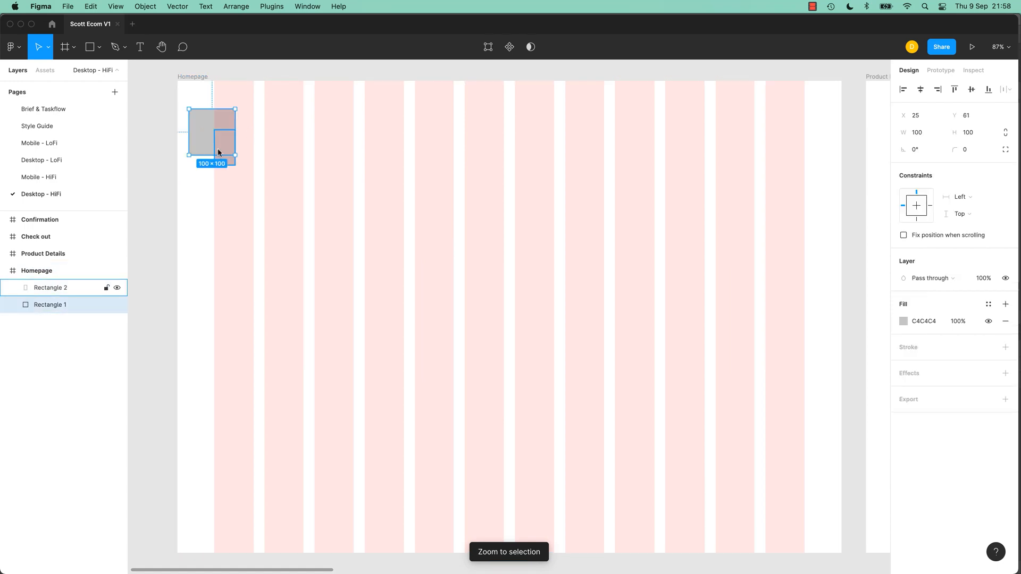
drag(231, 145, 732, 273)
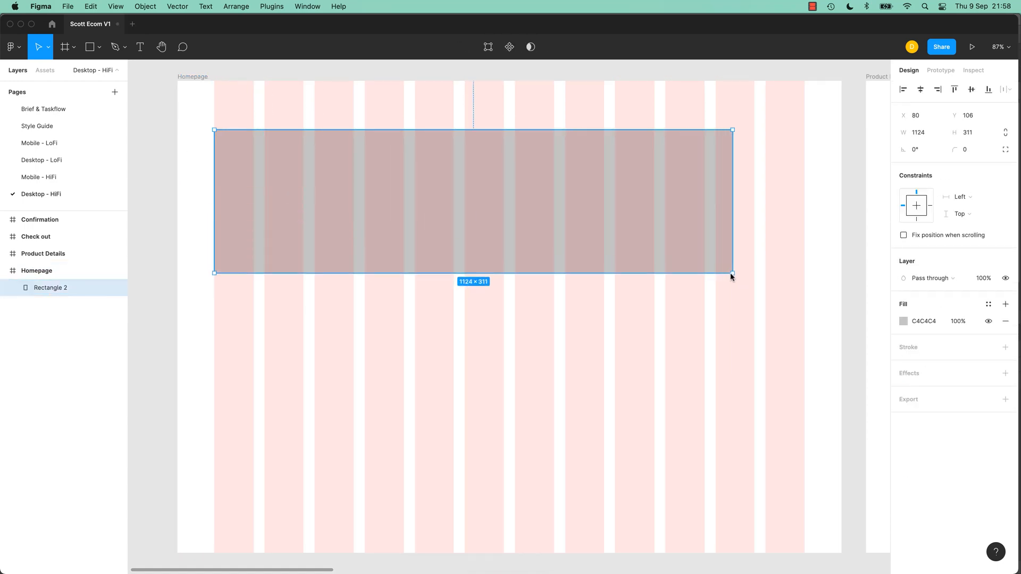
drag(732, 272, 806, 331)
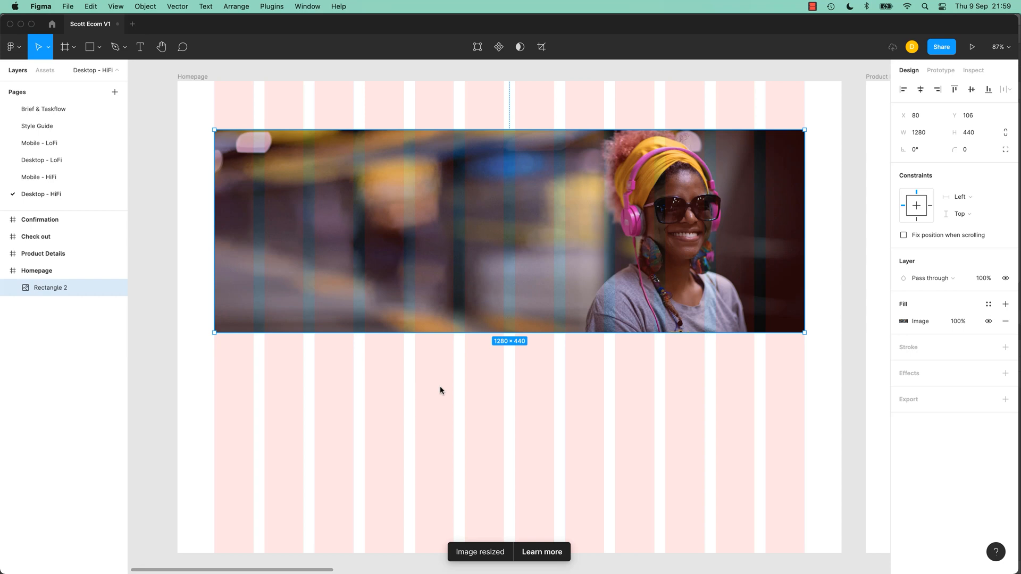
click(435, 389)
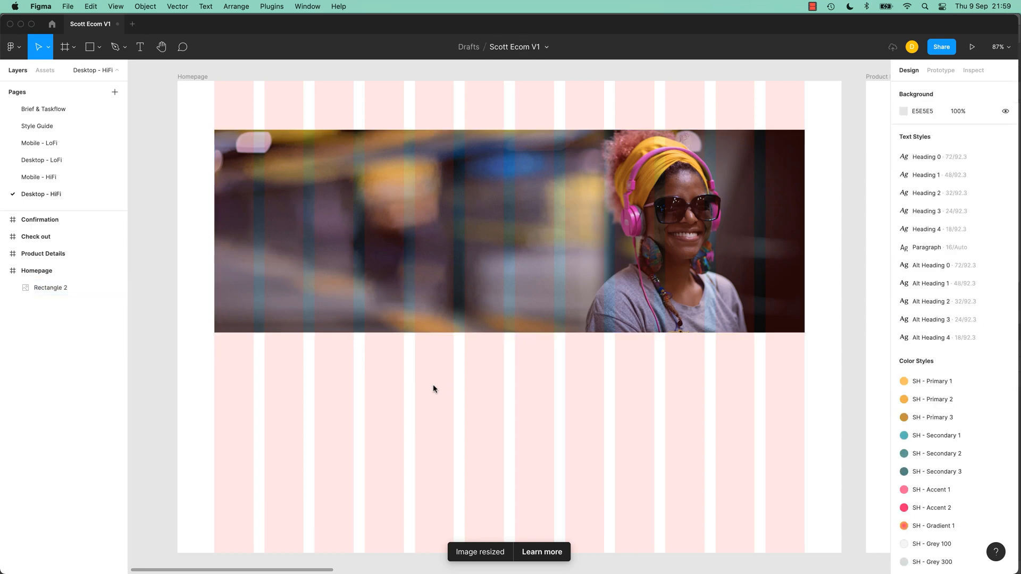
key(shift+1)
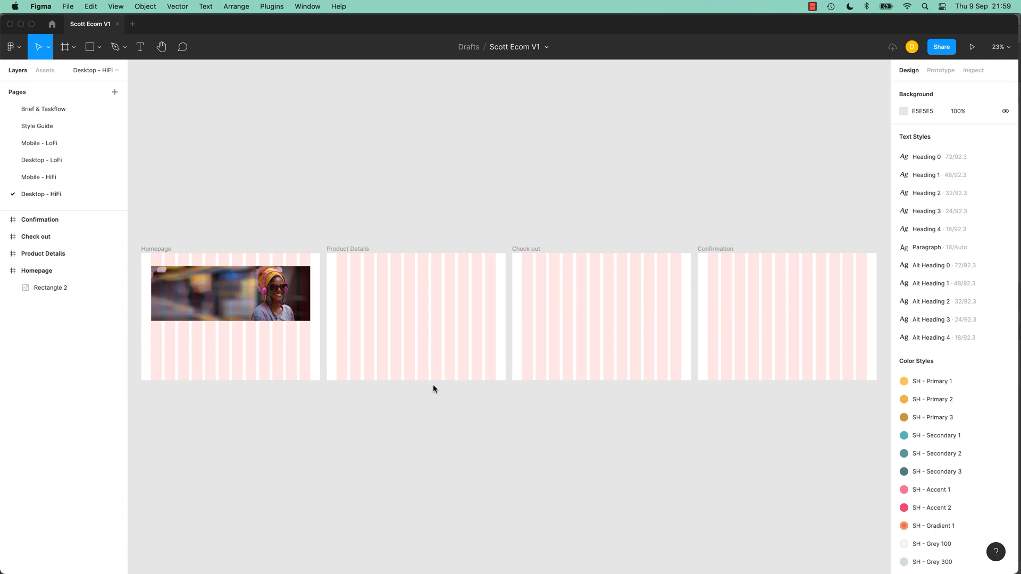
mouse_move(546, 120)
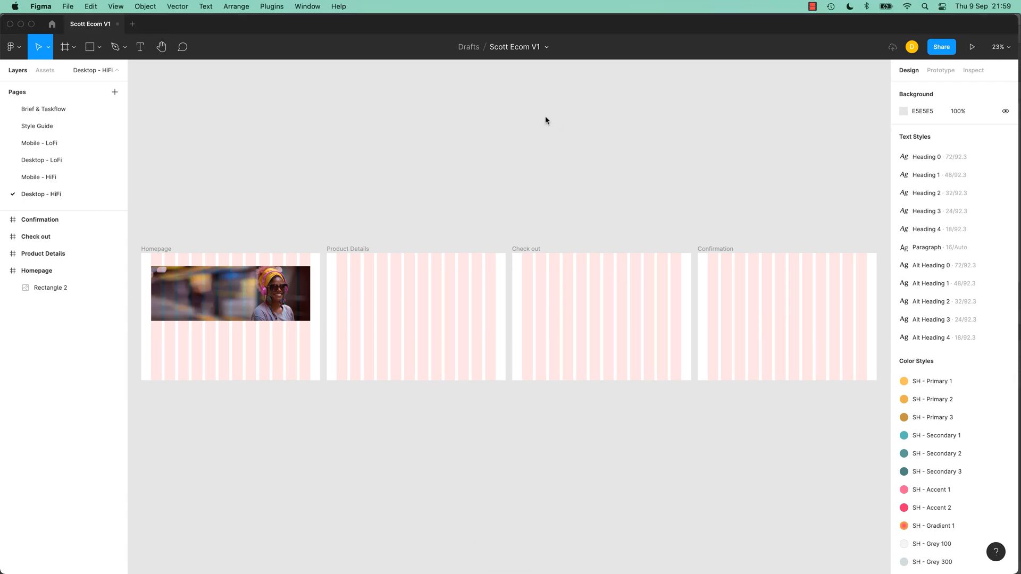